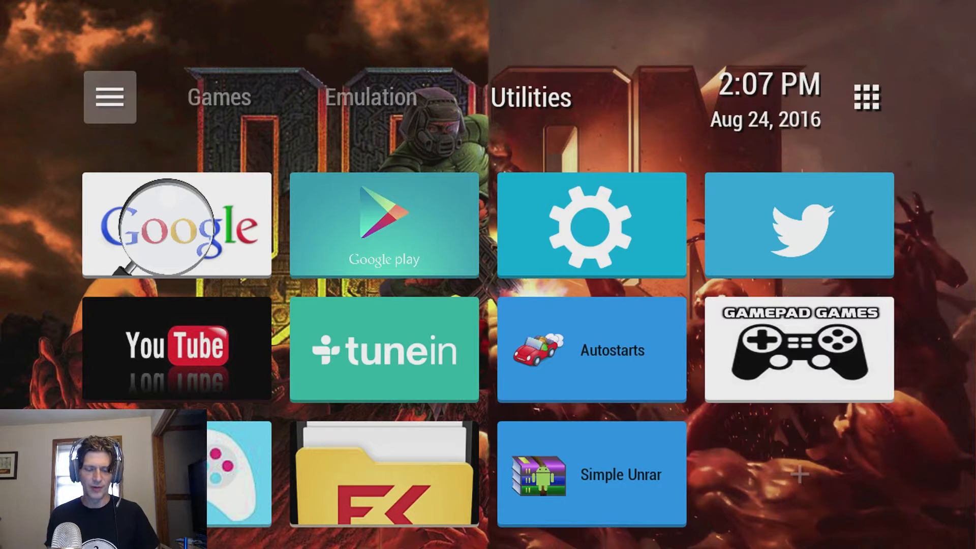
Open Android Settings from the gear tile on the Utilities tab
{"action": "left_click", "coordinate": [591, 225]}
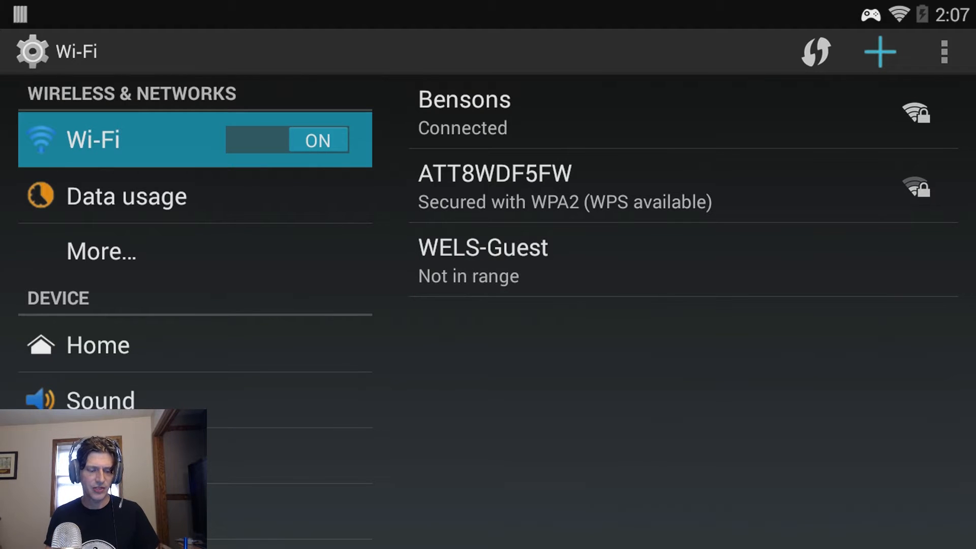
Exit Android Settings back to TV Launcher's Utilities tab
{"action": "left_click", "coordinate": [97, 346]}
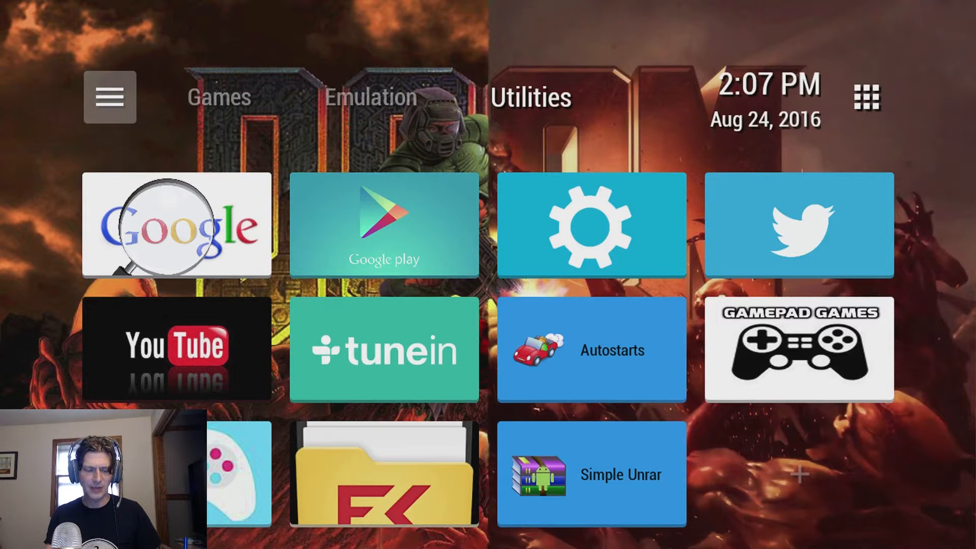
Open the hamburger menu listing Manage Sections, Theme, Settings and Remove Ads
{"action": "left_click", "coordinate": [110, 97]}
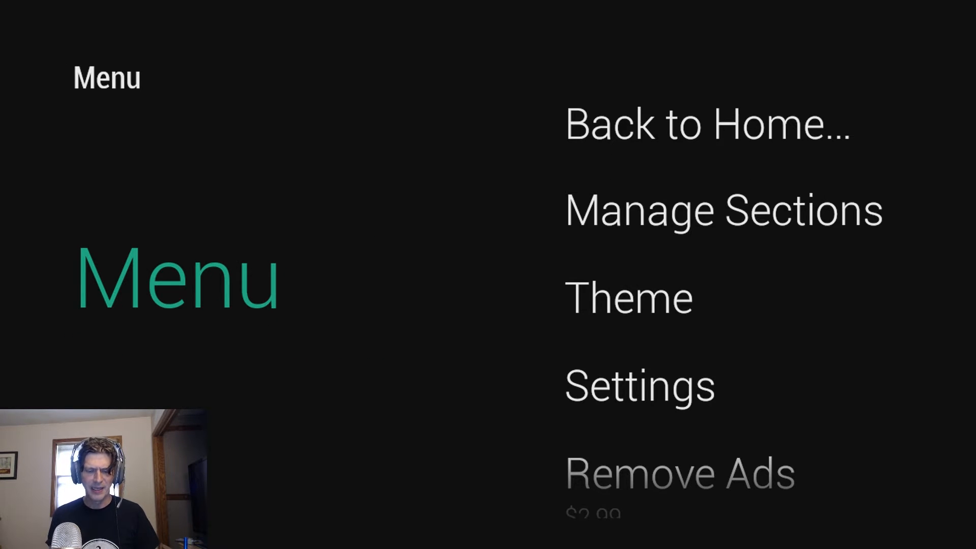
{"action": "left_click", "coordinate": [629, 298]}
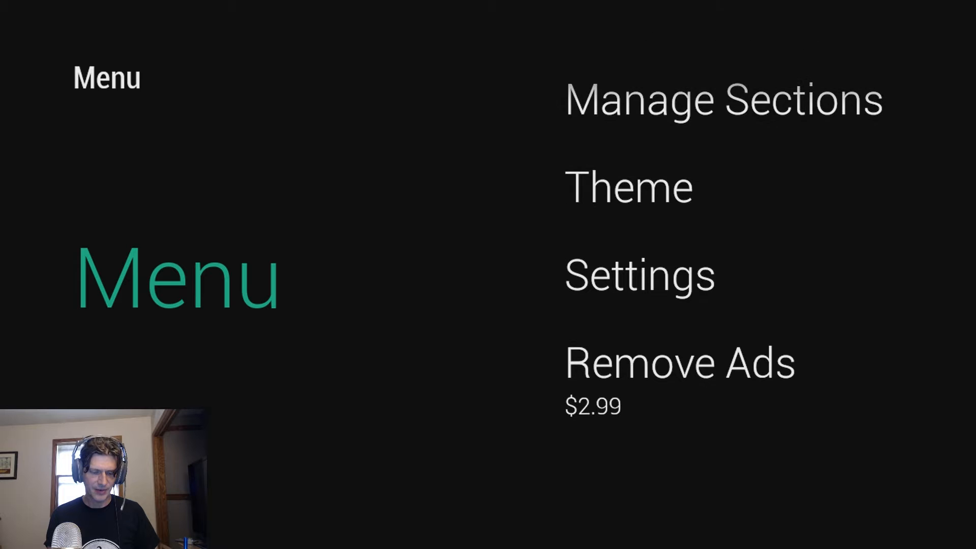
Open launcher Settings, scroll through the options and enable Section Icons
{"action": "left_click", "coordinate": [640, 274]}
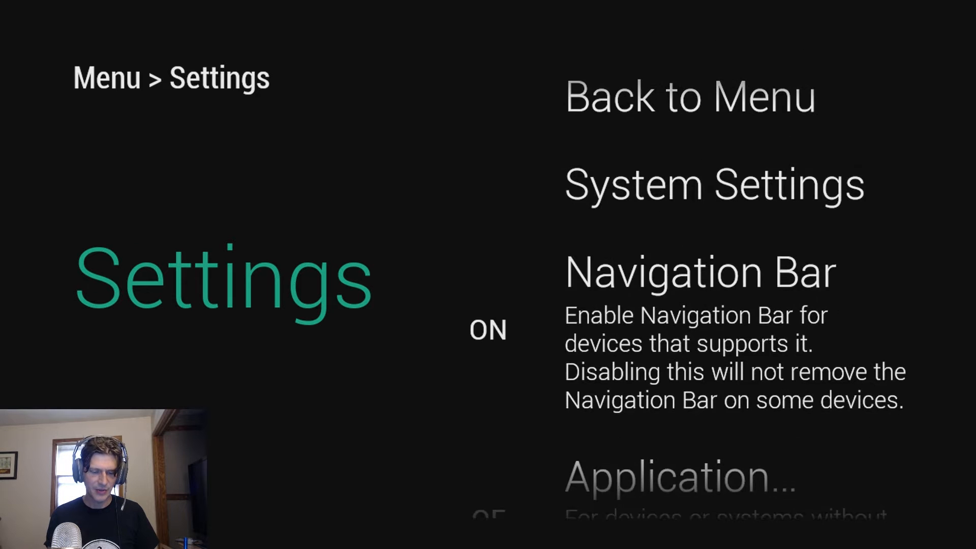
{"action": "scroll", "scroll_direction": "down", "scroll_amount": 3}
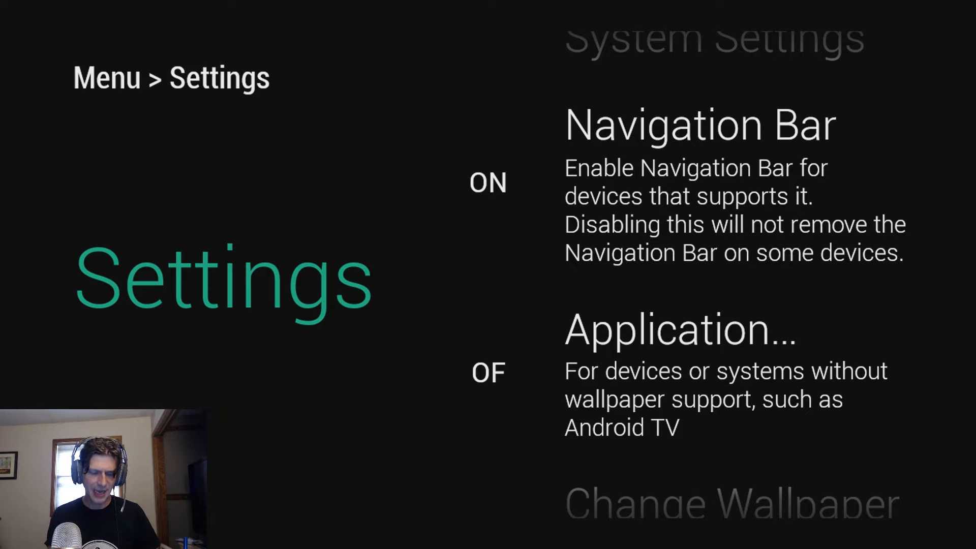
{"action": "scroll", "scroll_direction": "down", "scroll_amount": 3}
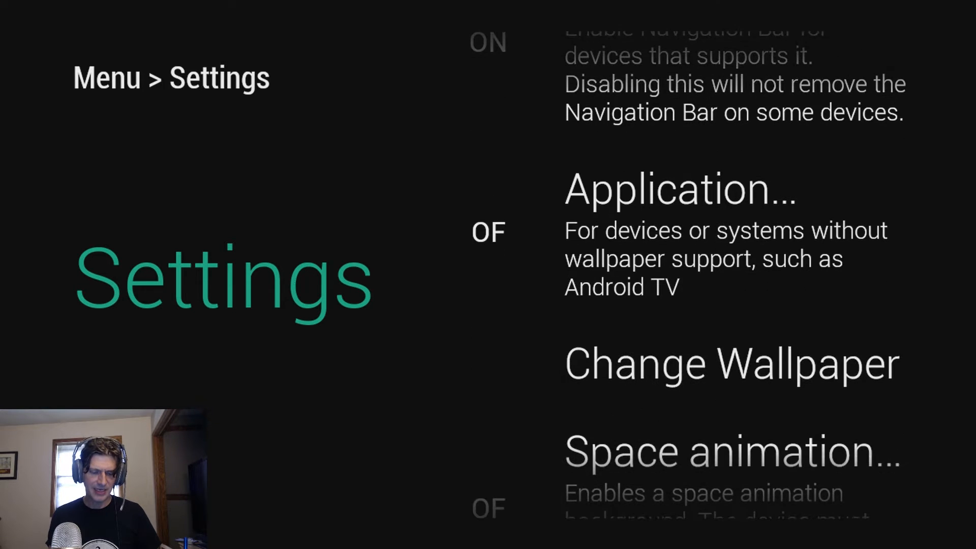
{"action": "scroll", "scroll_direction": "down", "scroll_amount": 3}
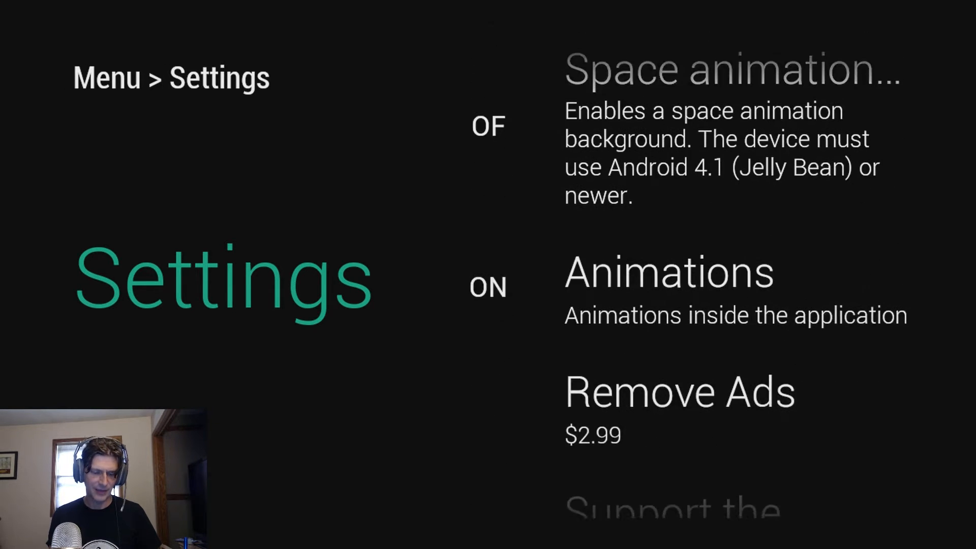
{"action": "scroll", "scroll_direction": "down", "scroll_amount": 3}
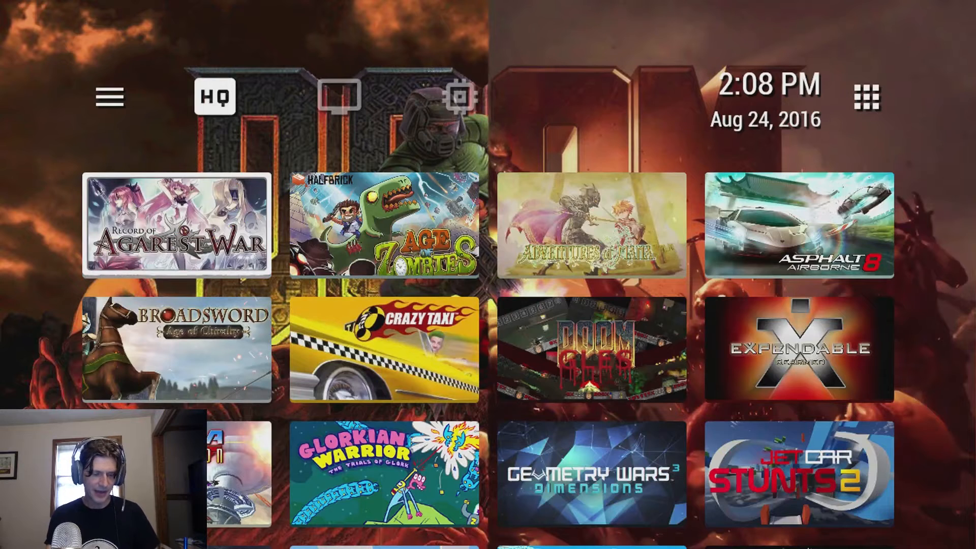
In launcher Settings, turn Section Icons off and Space animation on
{"action": "left_click", "coordinate": [111, 96]}
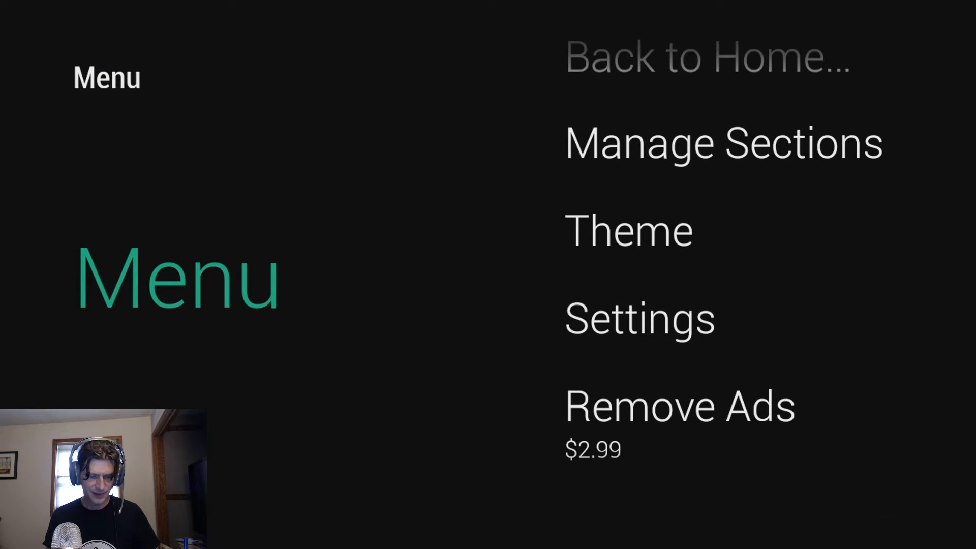
{"action": "left_click", "coordinate": [641, 318]}
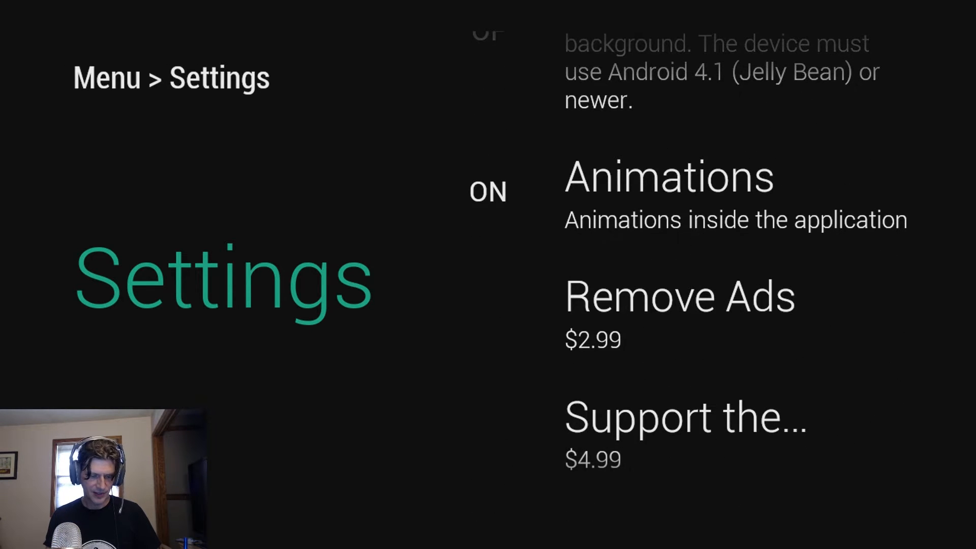
{"action": "scroll", "scroll_direction": "down", "scroll_amount": 3}
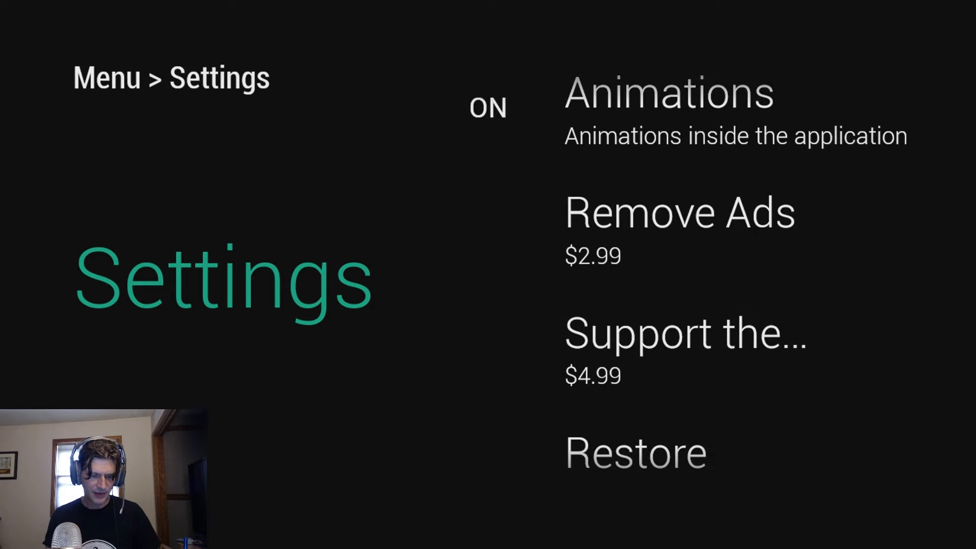
{"action": "scroll", "scroll_direction": "down", "scroll_amount": 3}
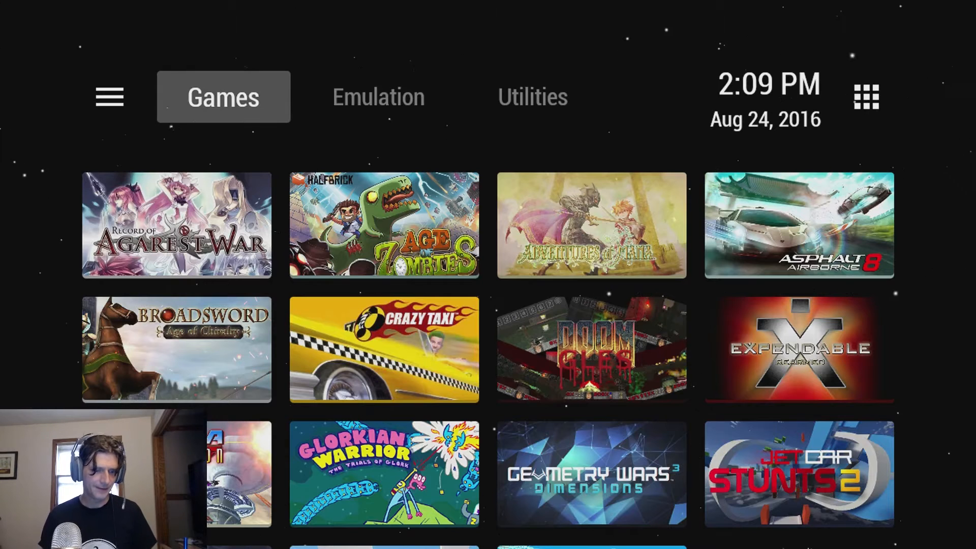
In launcher Settings, set Space animation to OFF
{"action": "left_click", "coordinate": [109, 96]}
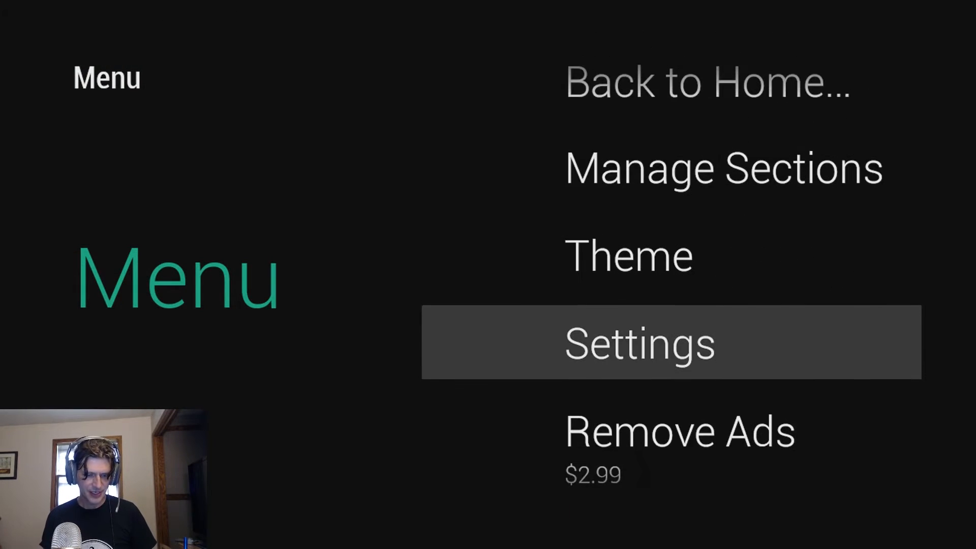
{"action": "left_click", "coordinate": [640, 343]}
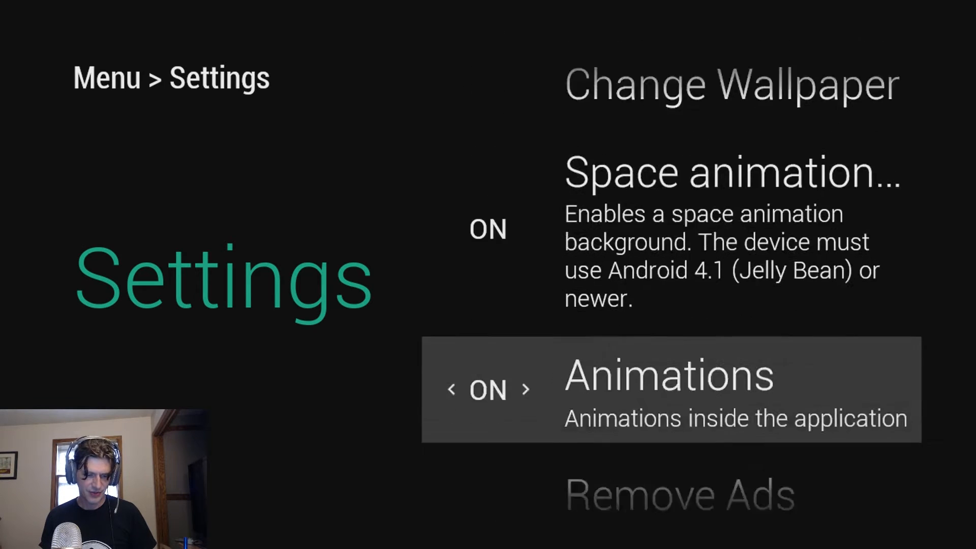
{"action": "left_click", "coordinate": [452, 389]}
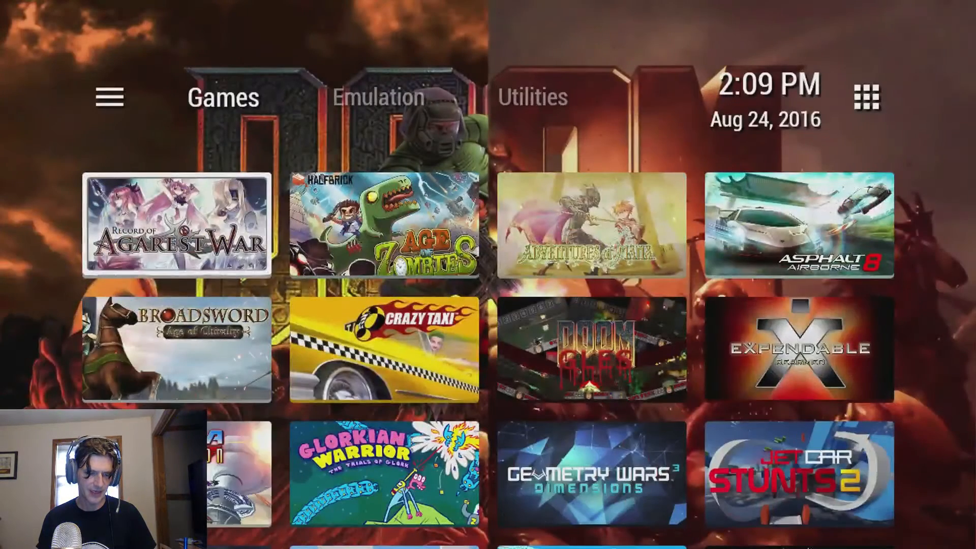
Browse the Emulation section, then return to and scroll the Games tiles
{"action": "left_click", "coordinate": [379, 97]}
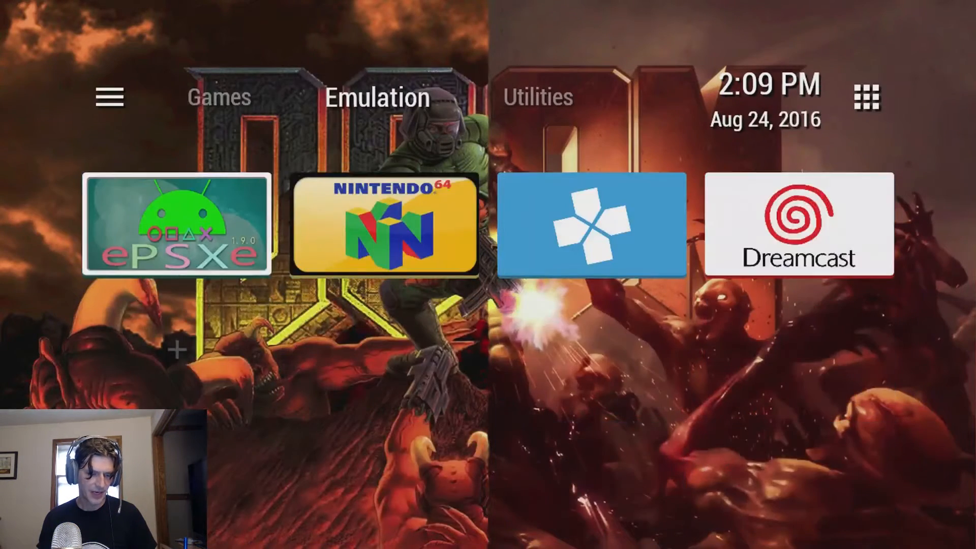
{"action": "left_click", "coordinate": [218, 96]}
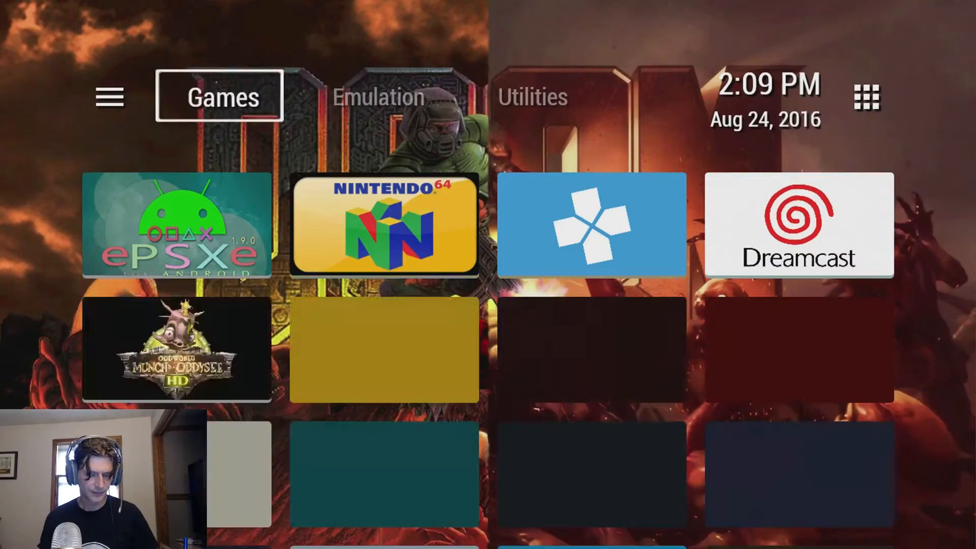
{"action": "scroll", "scroll_direction": "down", "scroll_amount": 3}
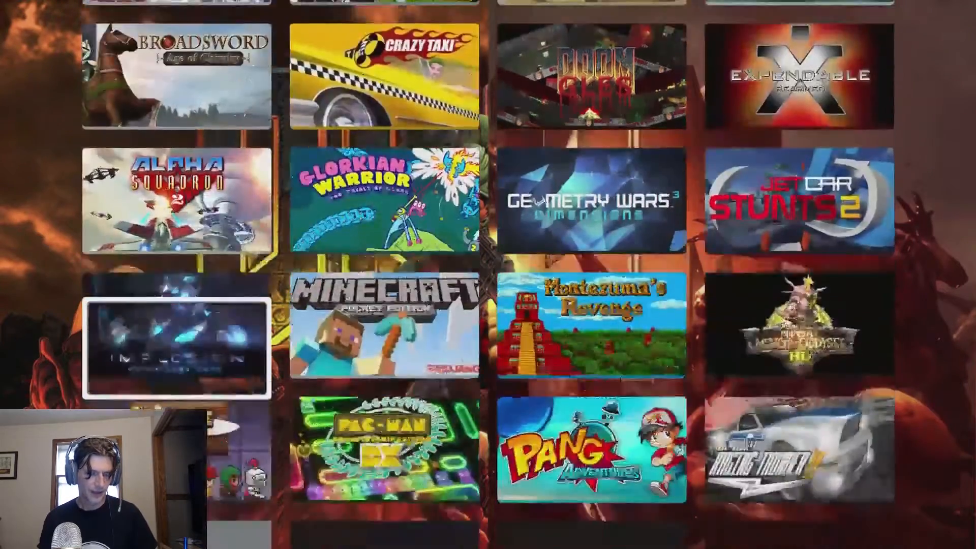
{"action": "scroll", "scroll_direction": "down", "scroll_amount": 3}
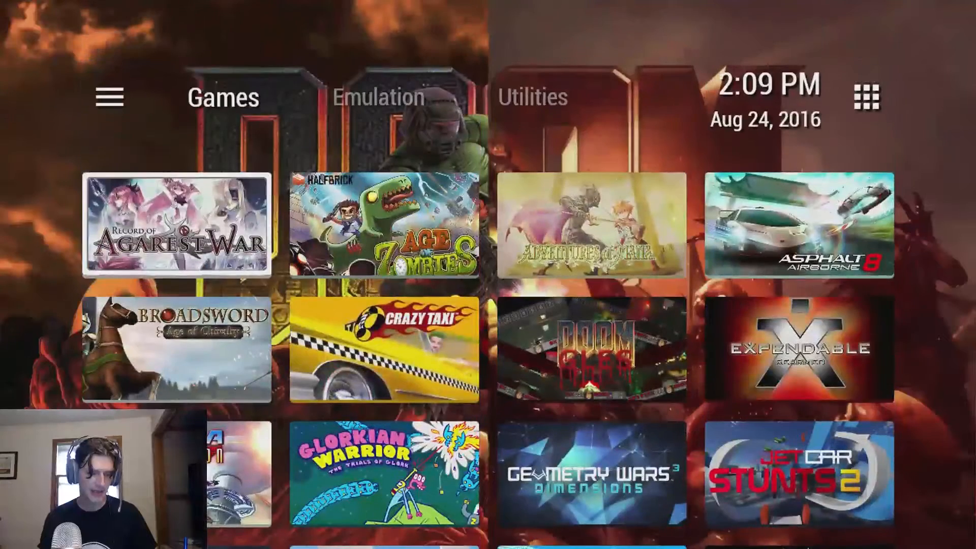
In launcher Settings, enable Lock Home Screen and Section Icons, and set Grid Columns to 3
{"action": "left_click", "coordinate": [109, 96]}
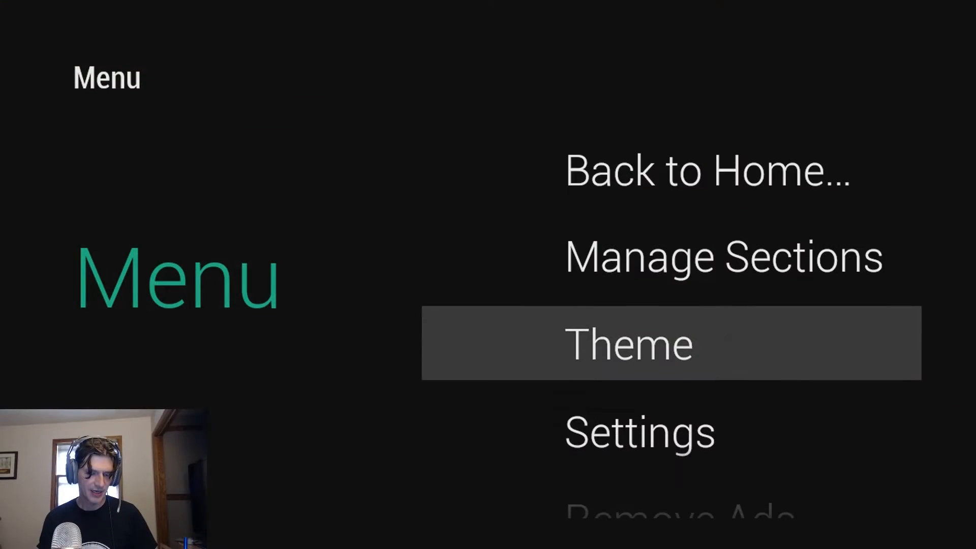
{"action": "left_click", "coordinate": [639, 434]}
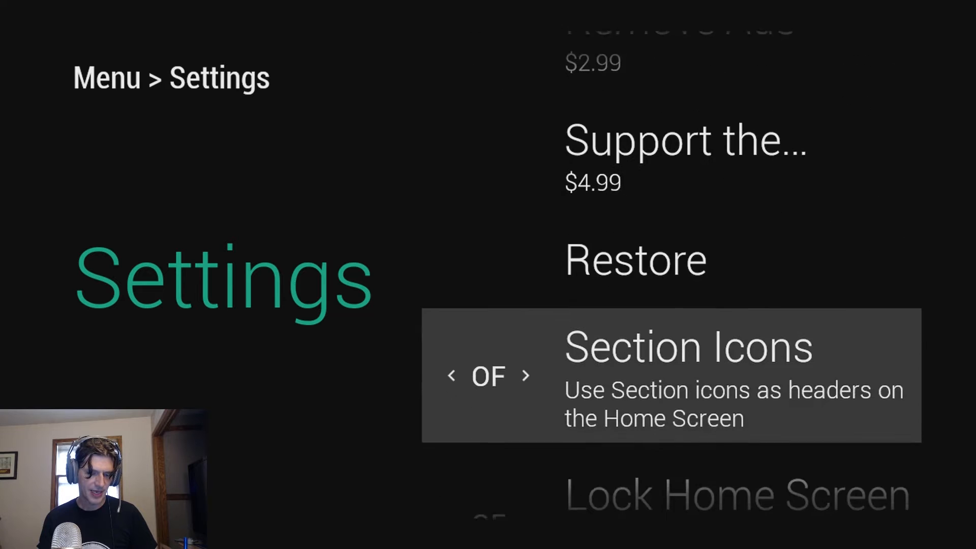
{"action": "scroll", "scroll_direction": "down", "scroll_amount": 3}
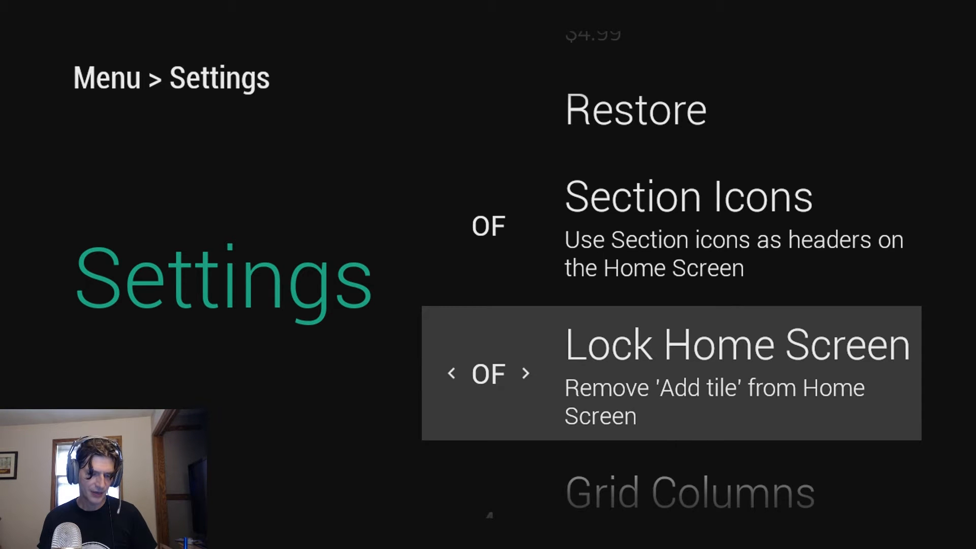
{"action": "left_click", "coordinate": [525, 374]}
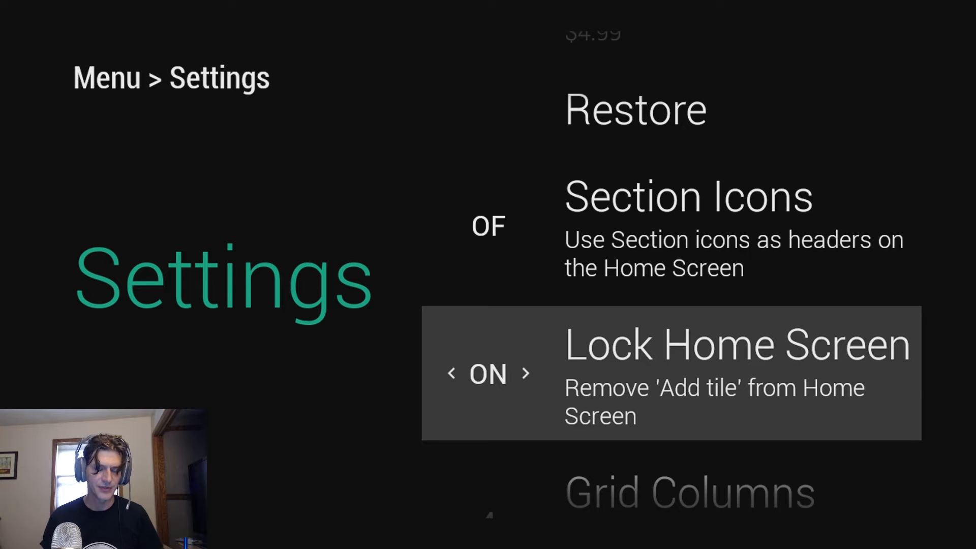
{"action": "left_click", "coordinate": [452, 374]}
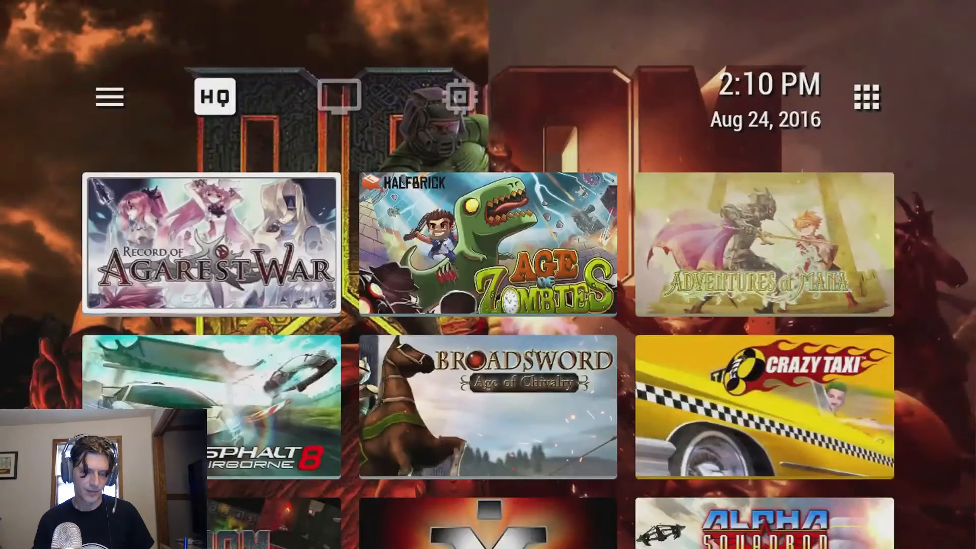
Scroll the home screen, then turn Section Icons OFF in launcher Settings
{"action": "scroll", "scroll_direction": "down", "scroll_amount": 3}
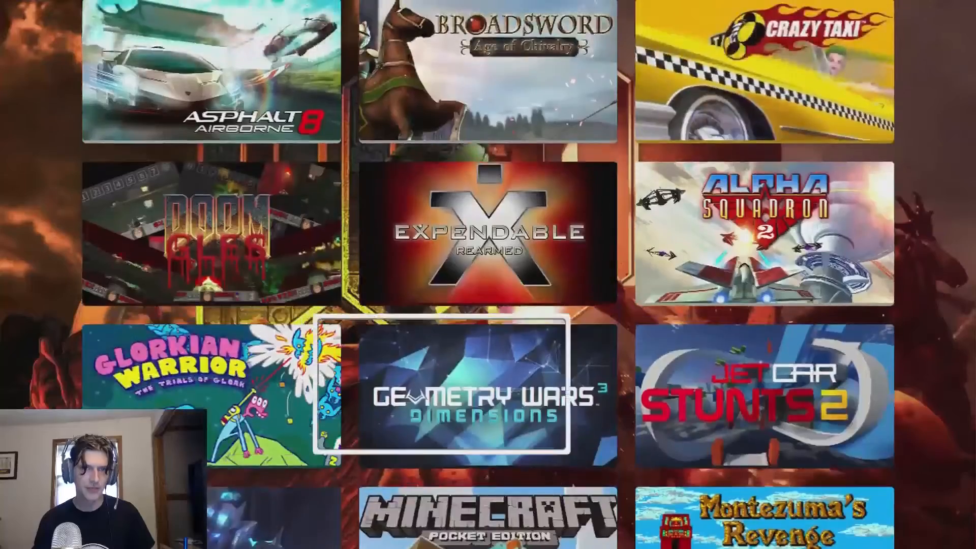
{"action": "scroll", "scroll_direction": "down", "scroll_amount": 3}
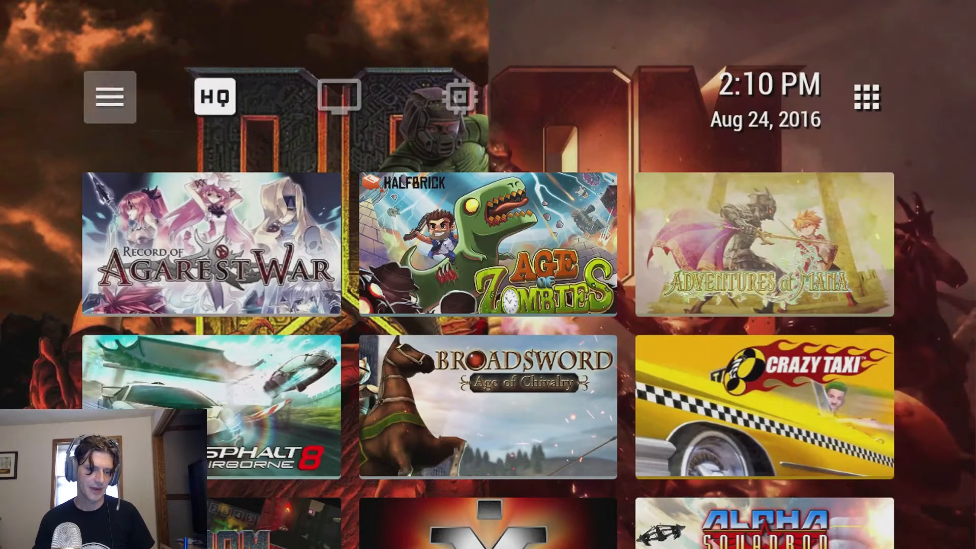
{"action": "left_click", "coordinate": [109, 98]}
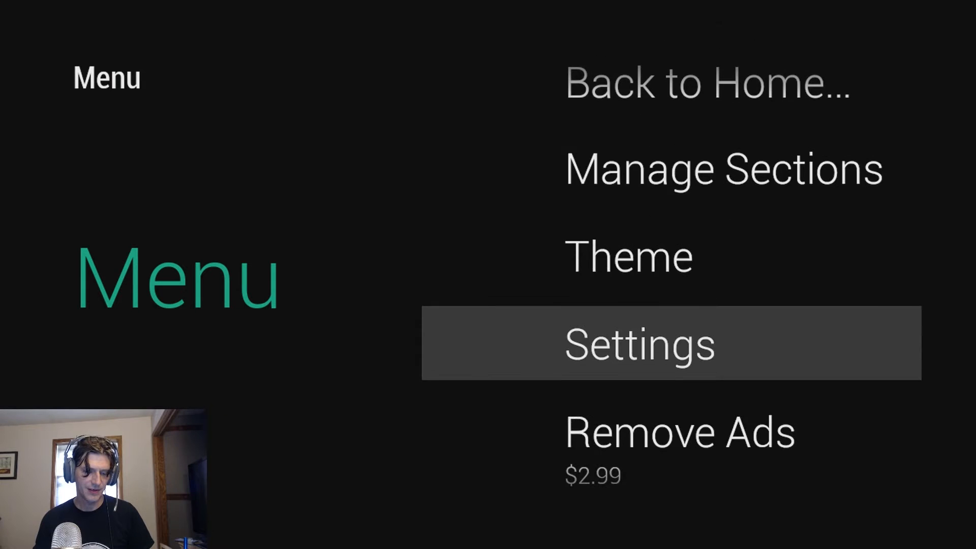
{"action": "left_click", "coordinate": [641, 345]}
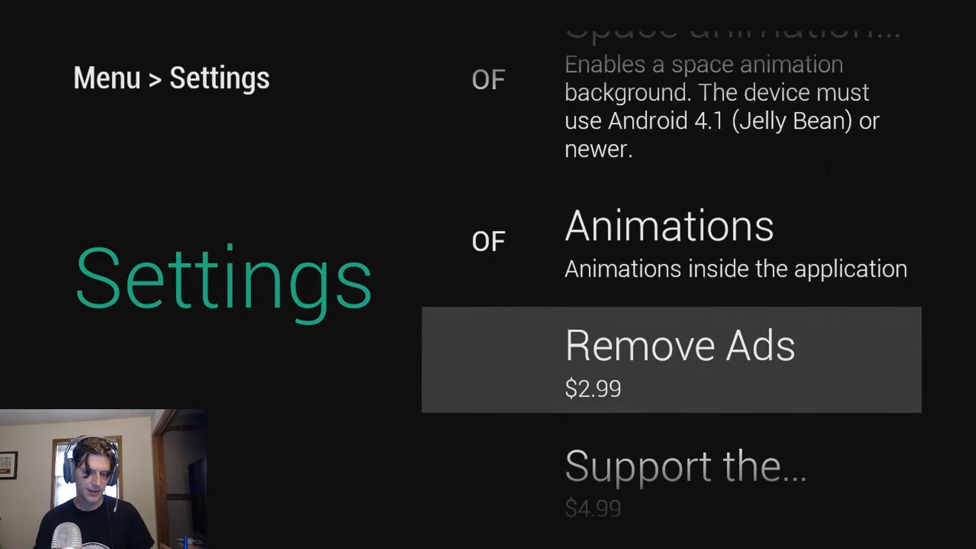
{"action": "scroll", "scroll_direction": "down", "scroll_amount": 3}
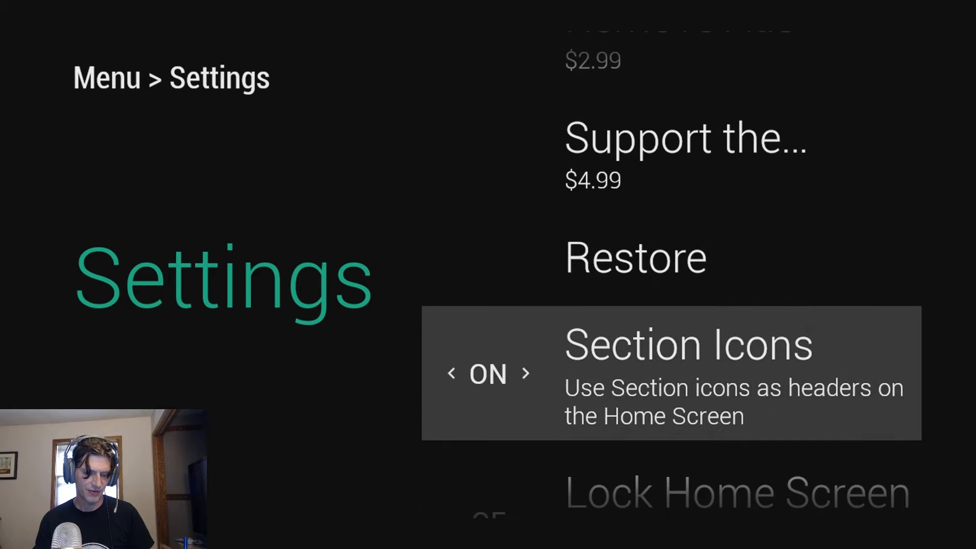
{"action": "scroll", "scroll_direction": "down", "scroll_amount": 3}
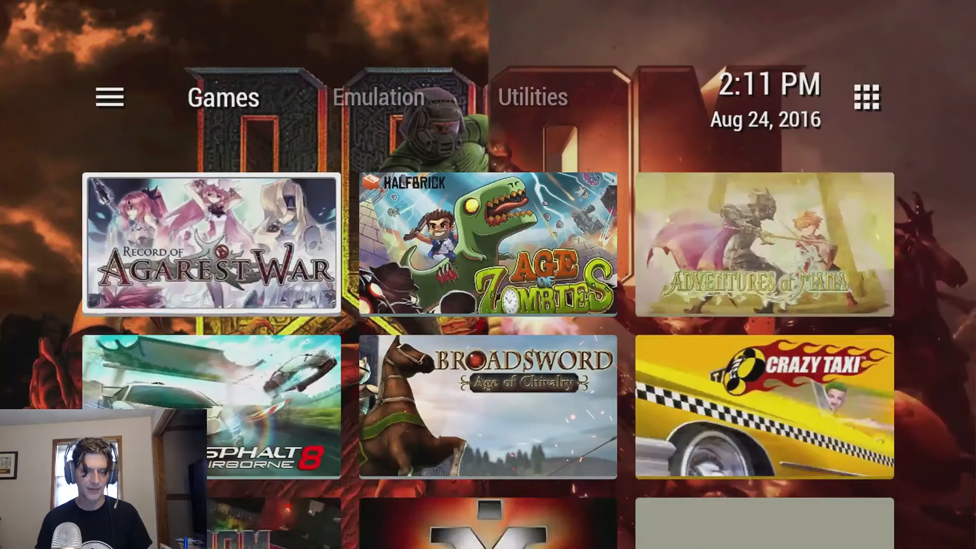
Via the + tile at the end of Games, add a Q*bert Rebooted application tile
{"action": "scroll", "scroll_direction": "down", "scroll_amount": 3}
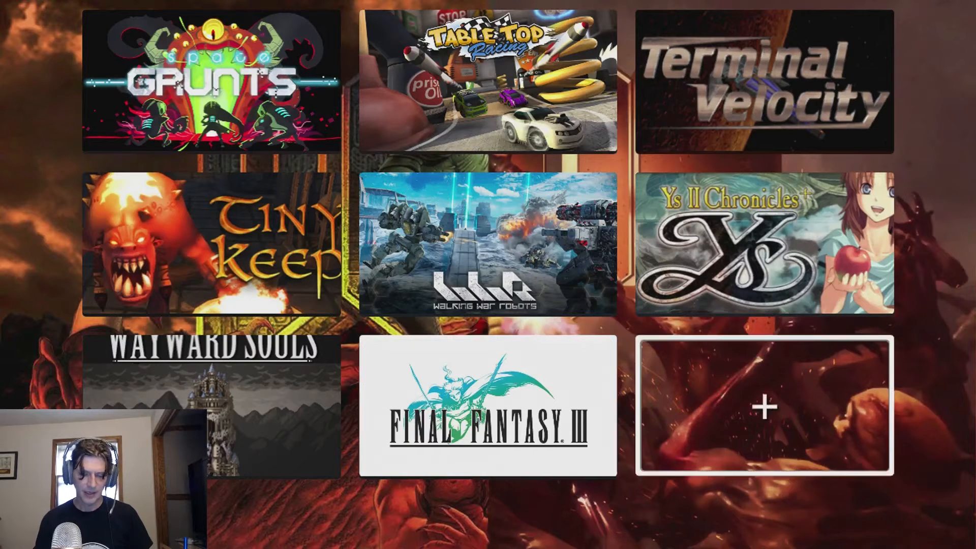
{"action": "left_click", "coordinate": [763, 407]}
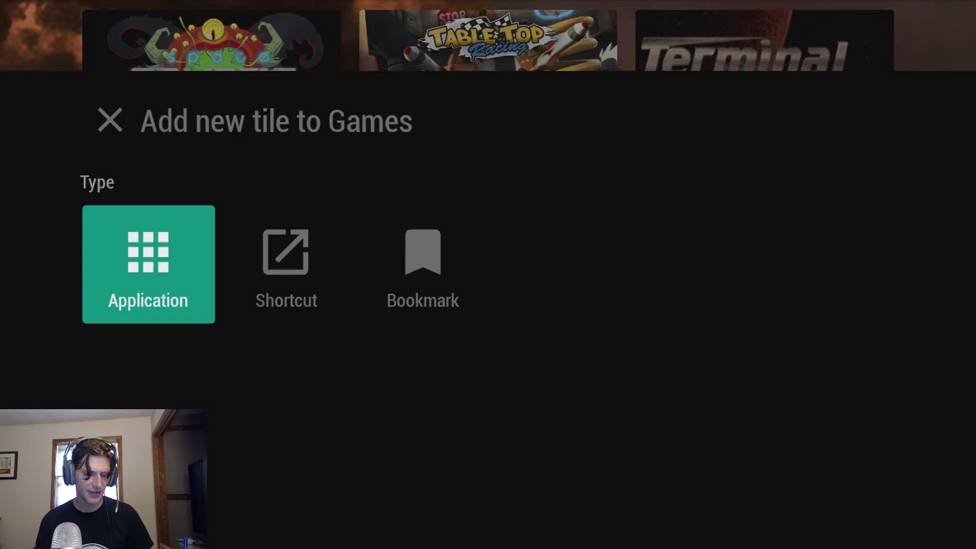
{"action": "left_click", "coordinate": [148, 264]}
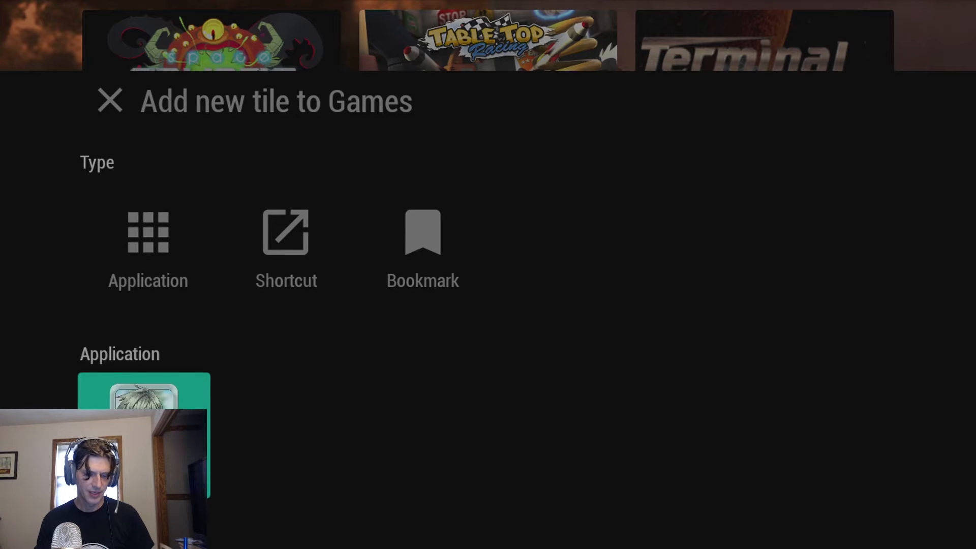
{"action": "left_click", "coordinate": [148, 234]}
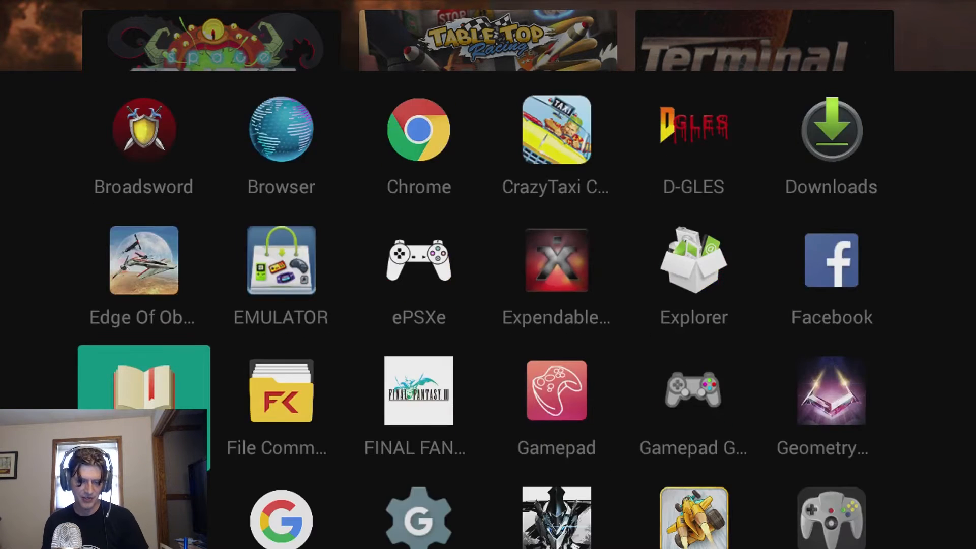
{"action": "scroll", "scroll_direction": "down", "scroll_amount": 3}
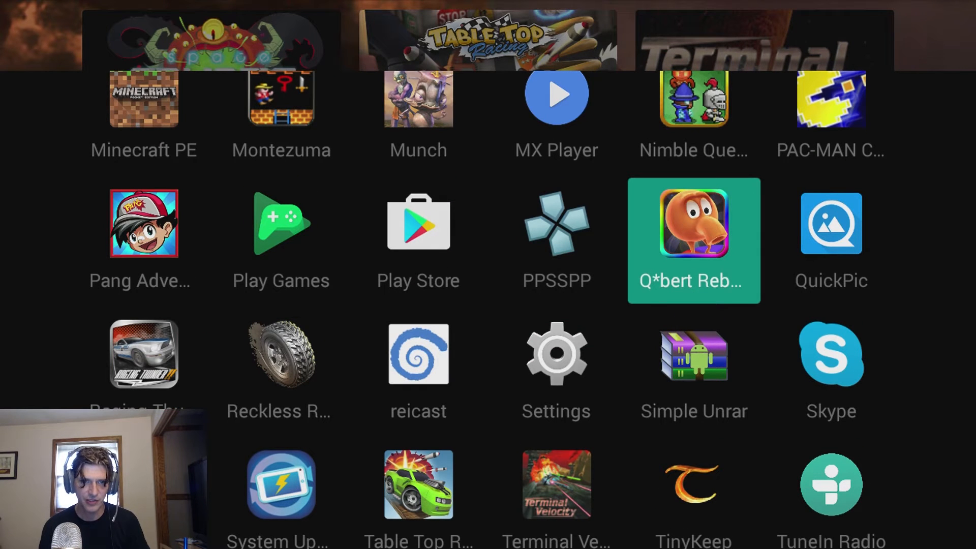
{"action": "left_click", "coordinate": [693, 239]}
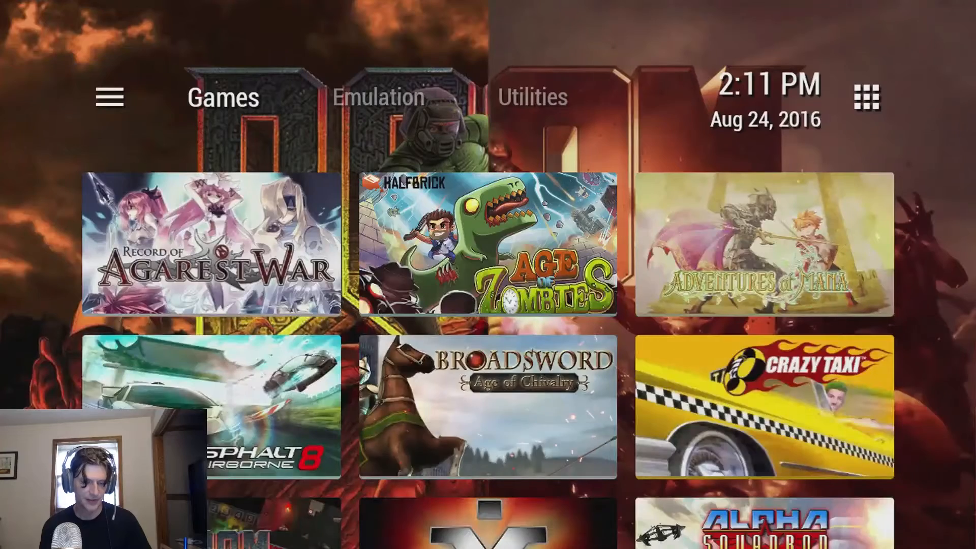
{"action": "scroll", "scroll_direction": "down", "scroll_amount": 3}
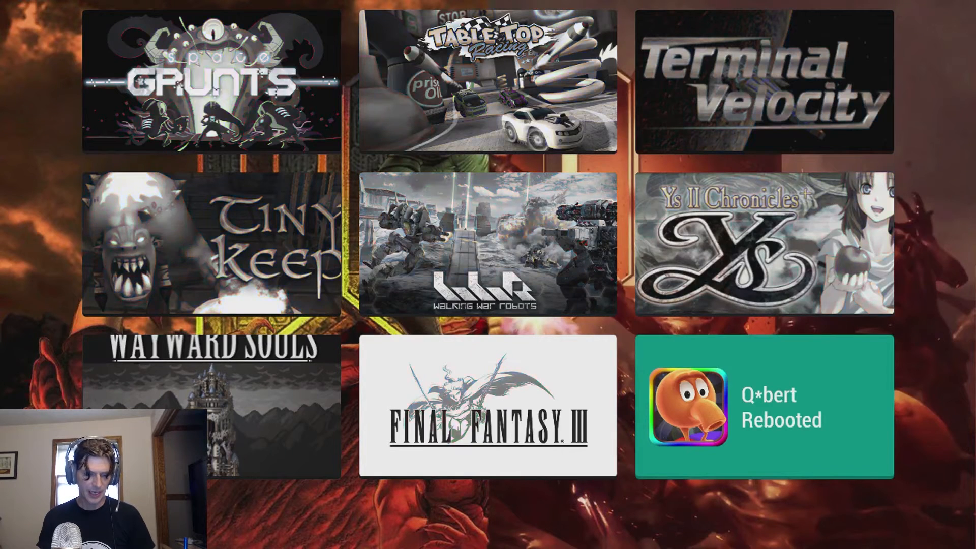
{"action": "left_click", "coordinate": [760, 413]}
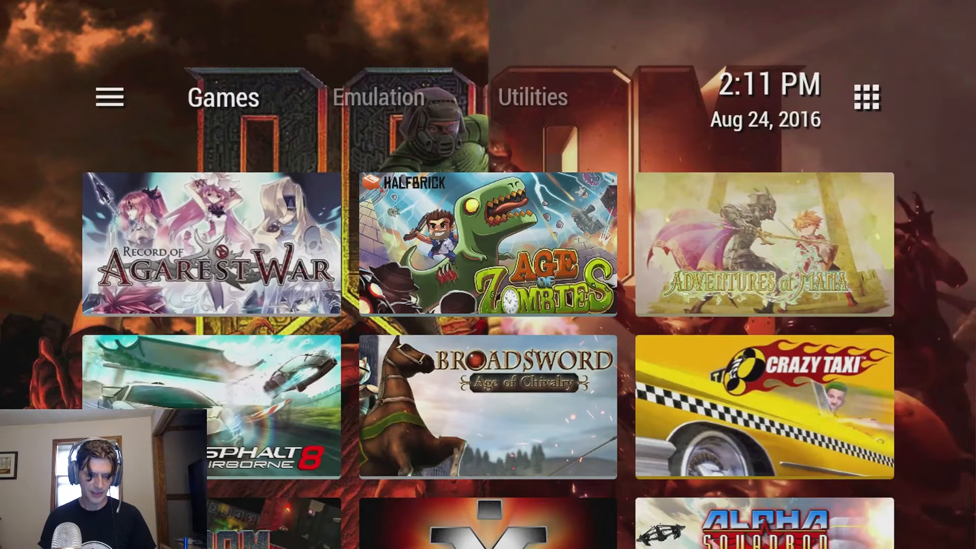
Open Google from the Utilities tab and search for a qbert icon
{"action": "left_click", "coordinate": [530, 96]}
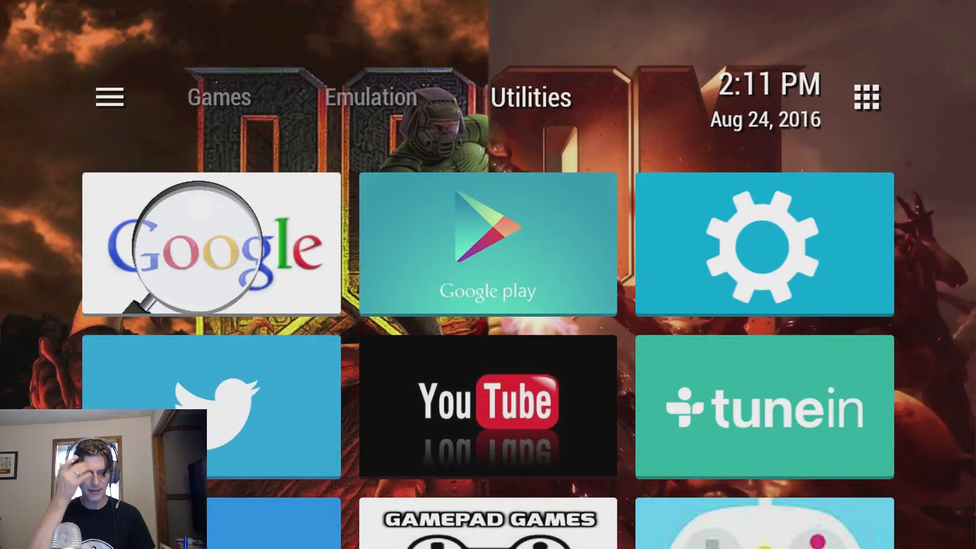
{"action": "left_click", "coordinate": [205, 248]}
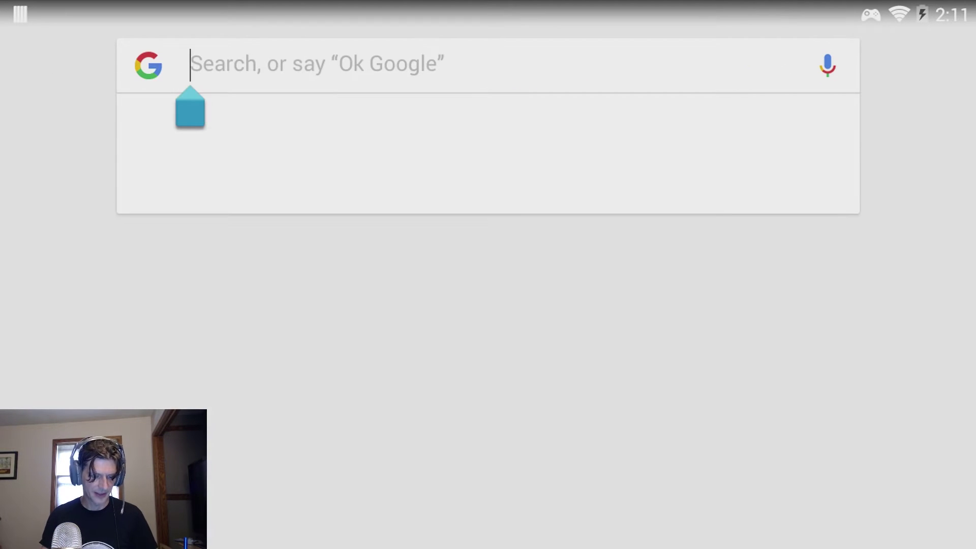
{"action": "type", "text": "qbert i"}
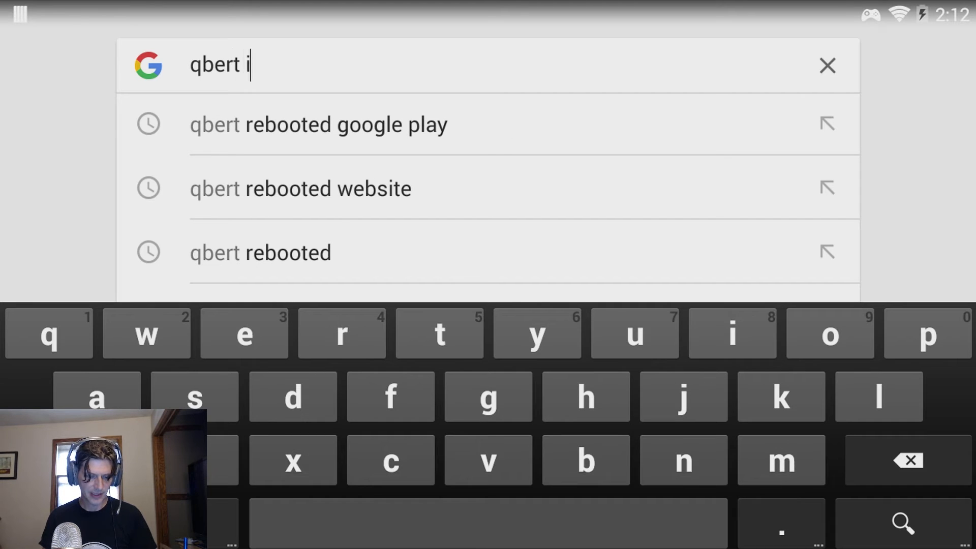
{"action": "type", "text": "con"}
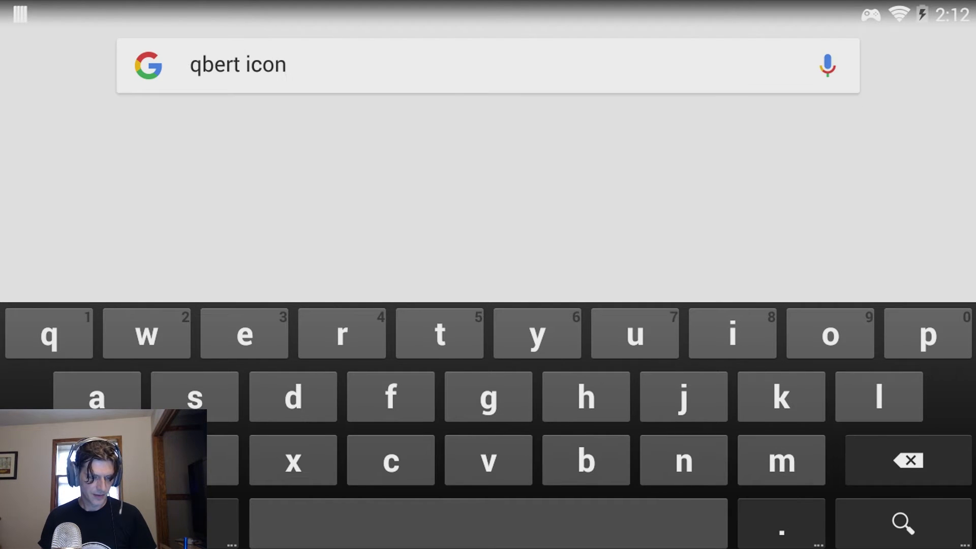
{"action": "key", "text": "Enter"}
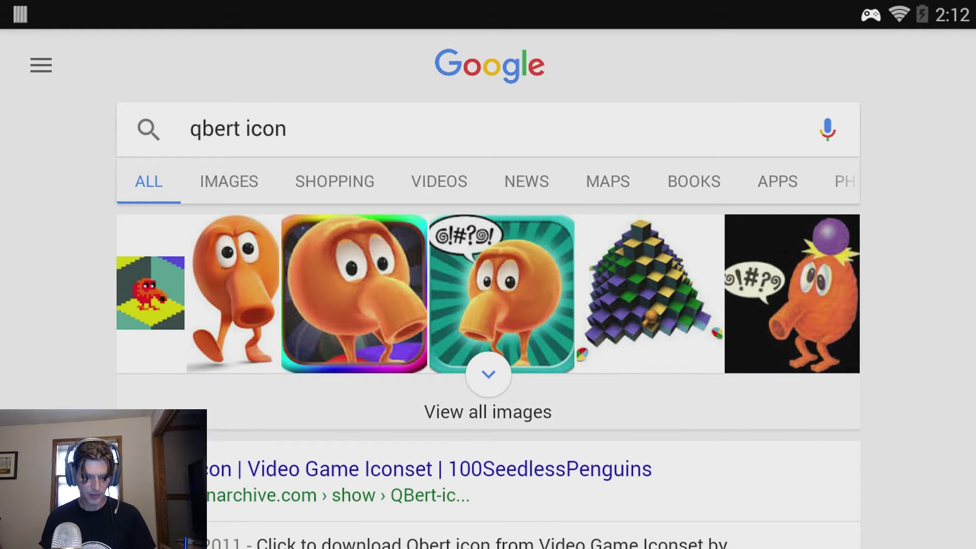
Change the search query to 'qbert rebooted' and run it
{"action": "left_click", "coordinate": [240, 128]}
{"action": "type", "text": "reb"}
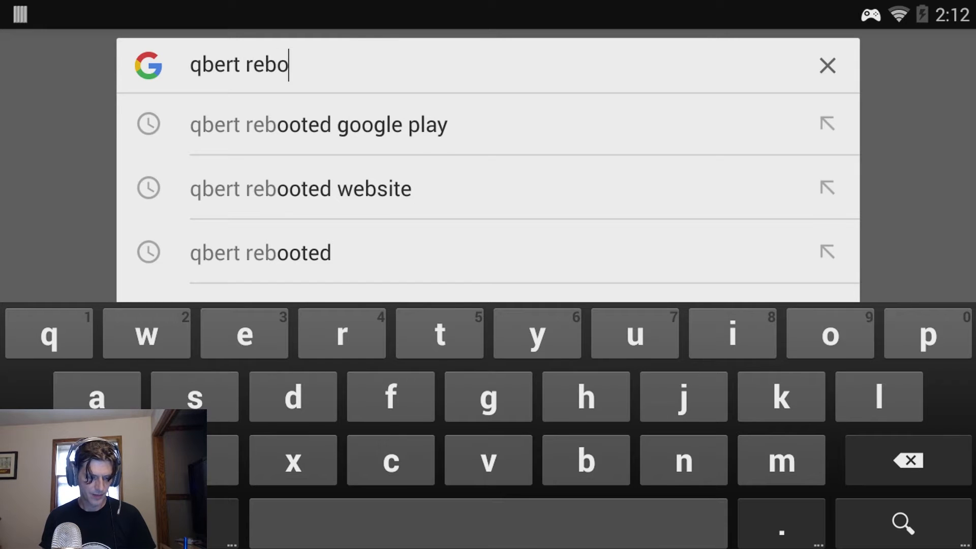
{"action": "type", "text": "oted"}
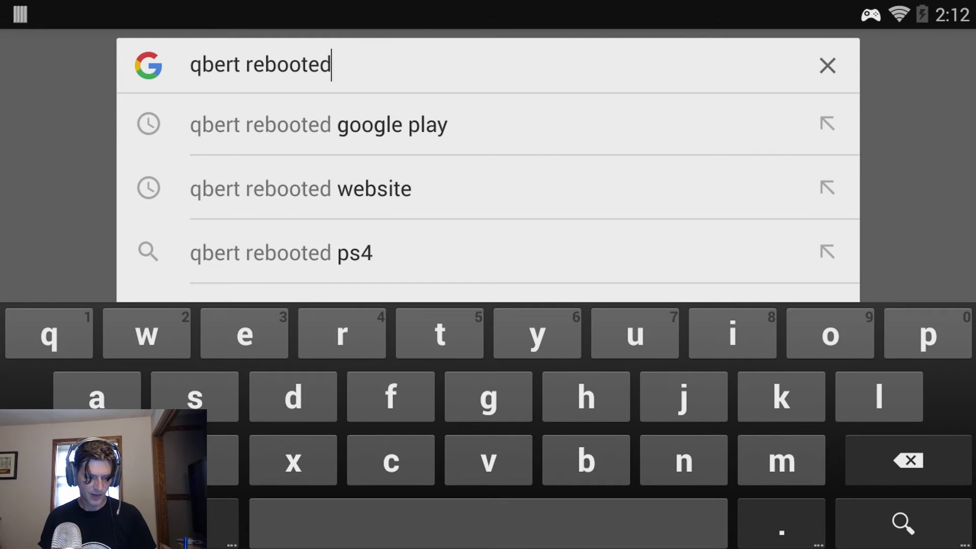
{"action": "key", "text": "Enter"}
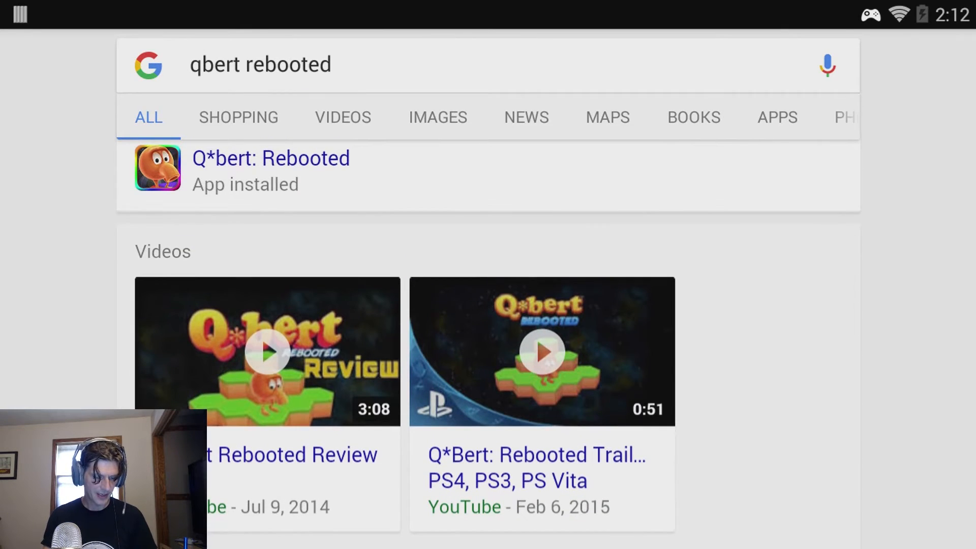
Open the large Q*bert Rebooted image from Image results and save it via View in Browser
{"action": "left_click", "coordinate": [437, 116]}
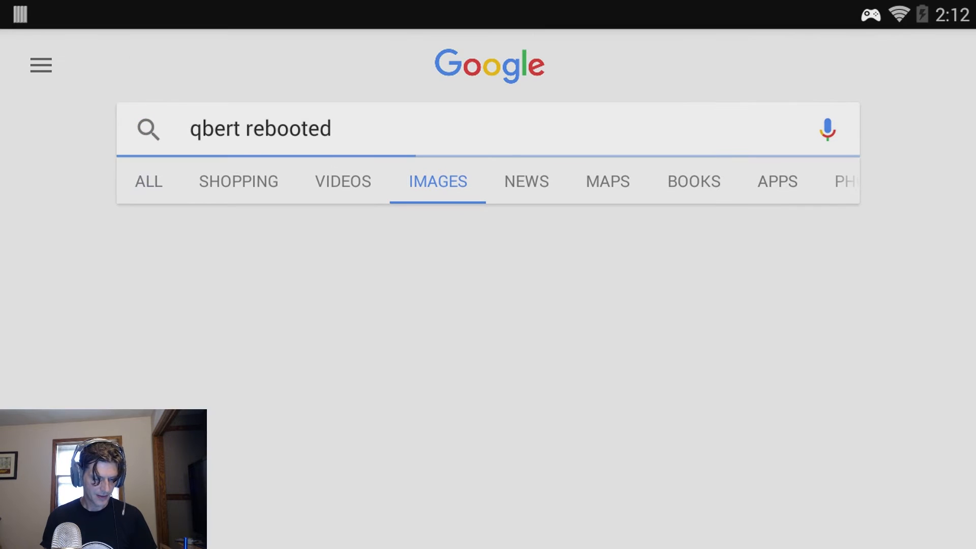
{"action": "left_click", "coordinate": [437, 181]}
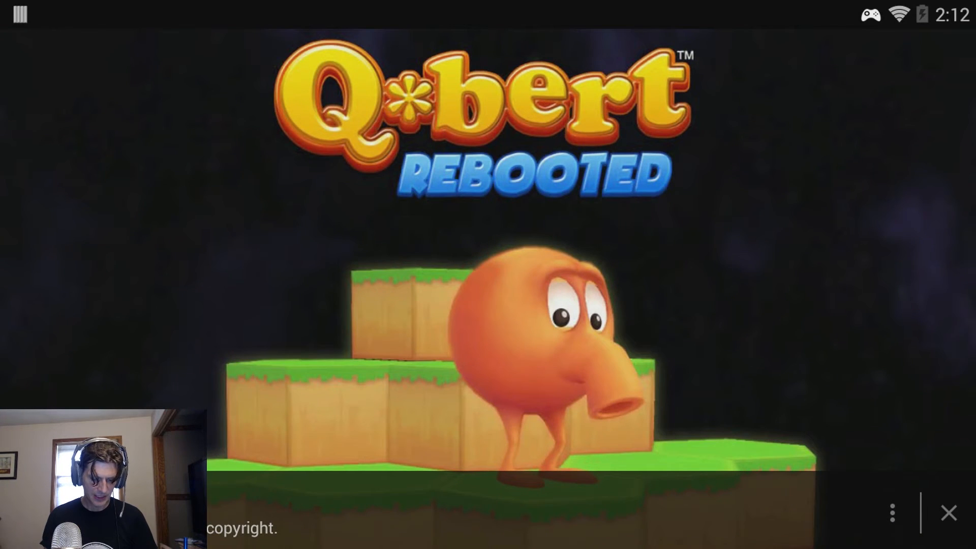
{"action": "left_click", "coordinate": [892, 512]}
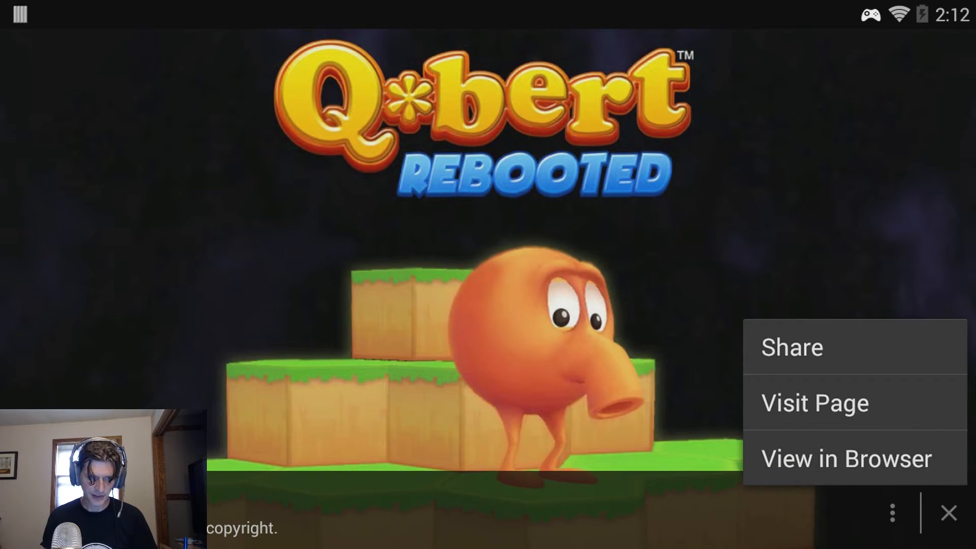
{"action": "left_click", "coordinate": [848, 459]}
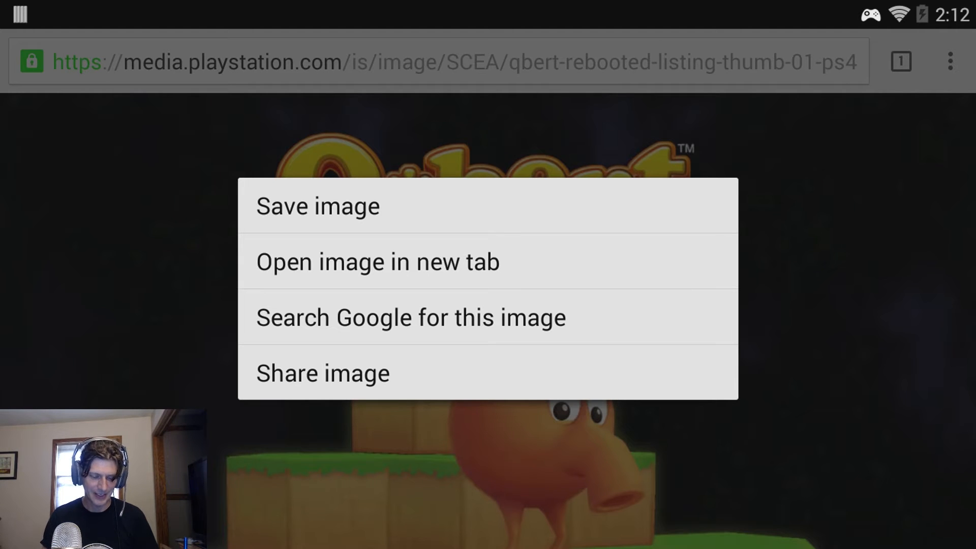
{"action": "left_click", "coordinate": [317, 206]}
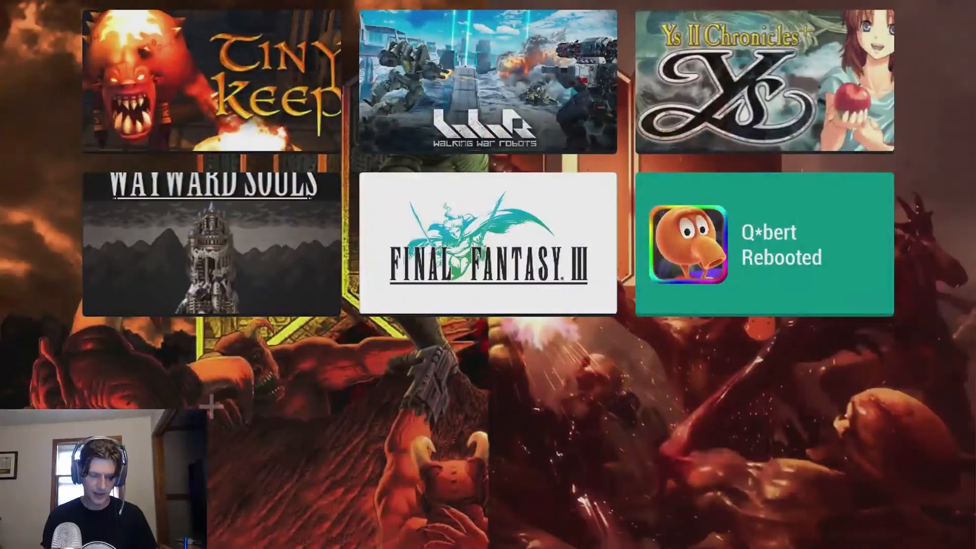
Pick the Recent Q*bert Rebooted artwork for the tile, then cancel the crop screen
{"action": "left_click", "coordinate": [765, 244]}
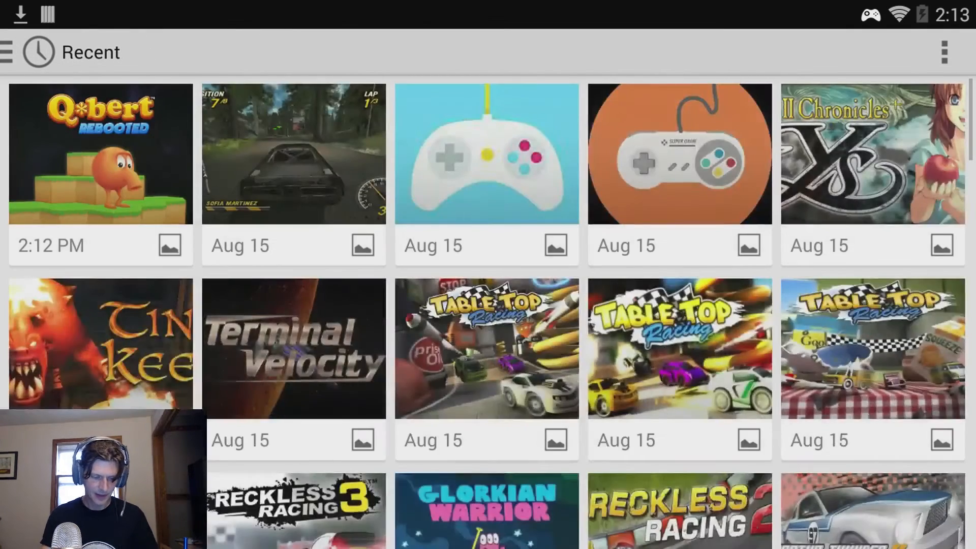
{"action": "left_click", "coordinate": [102, 158]}
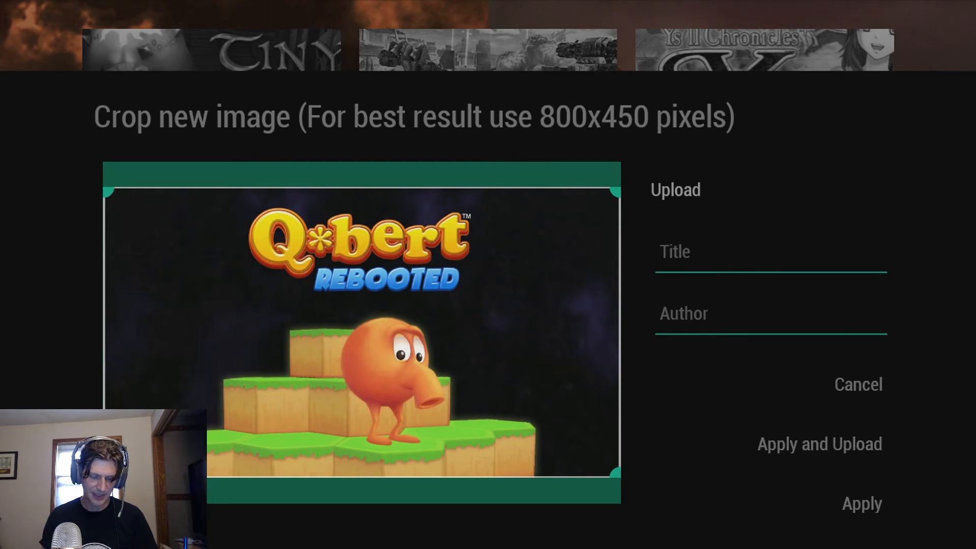
{"action": "left_click", "coordinate": [863, 517]}
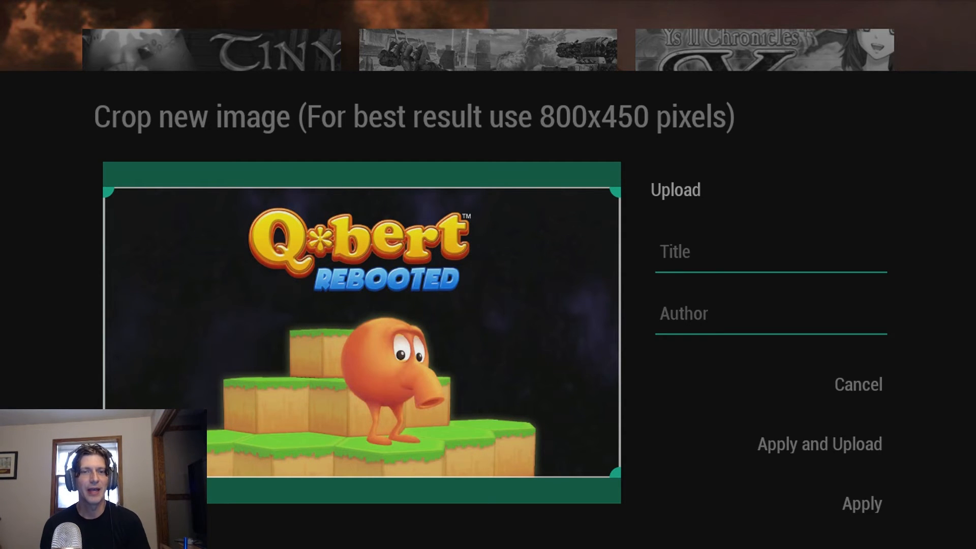
{"action": "left_click", "coordinate": [820, 444]}
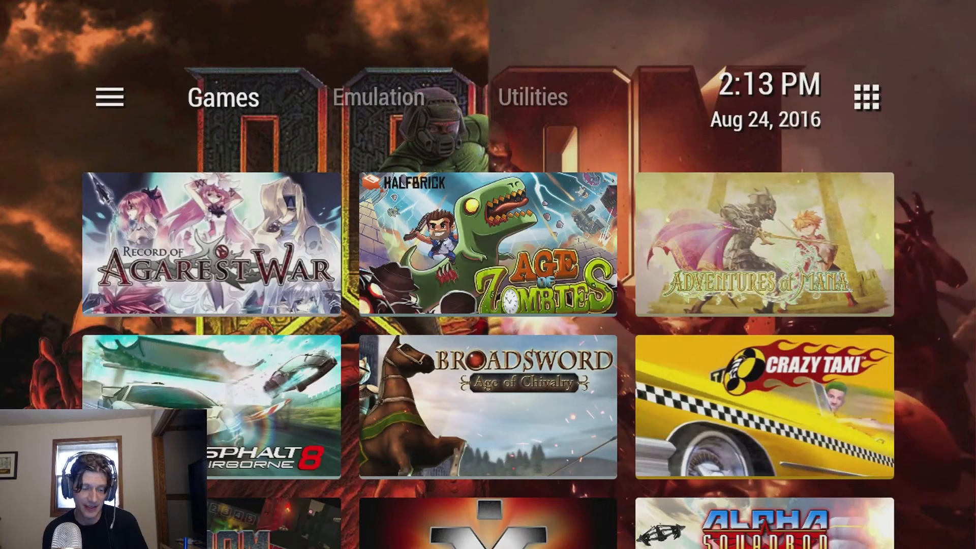
Launch Google from the launcher's Utilities section
{"action": "left_click", "coordinate": [108, 97]}
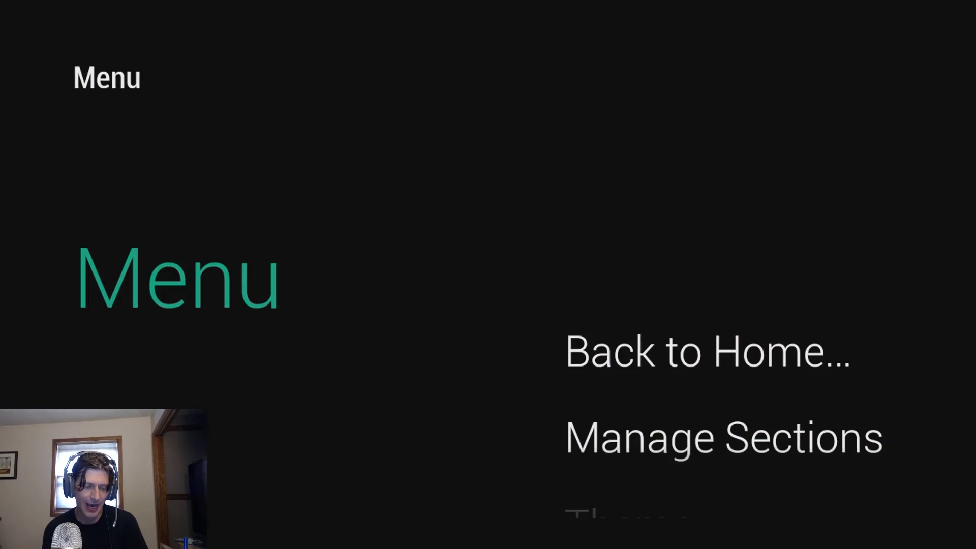
{"action": "left_click", "coordinate": [705, 355]}
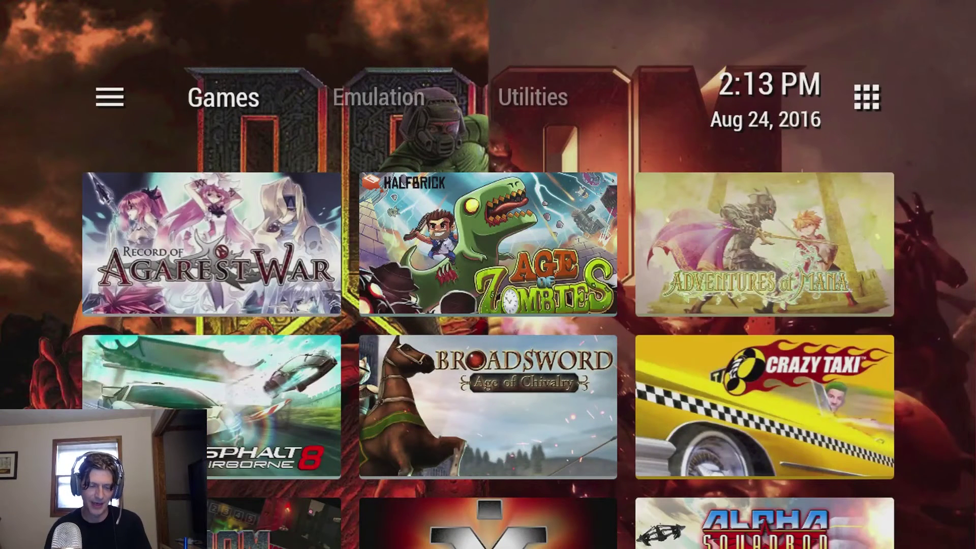
{"action": "left_click", "coordinate": [532, 97]}
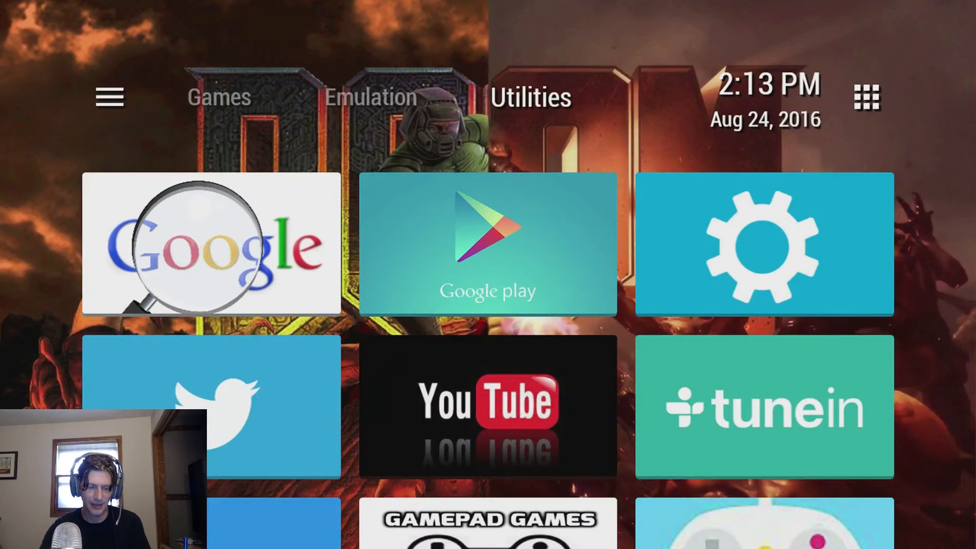
{"action": "left_click", "coordinate": [209, 245]}
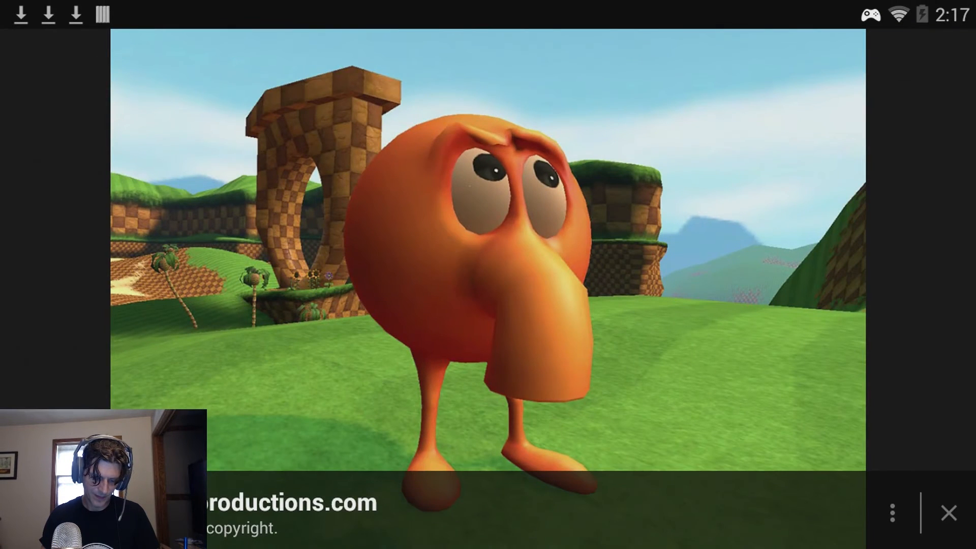
Save the grassy-hill Q*bert image via View in Browser, then rerun the 'qbert reloaded' search
{"action": "left_click", "coordinate": [893, 512]}
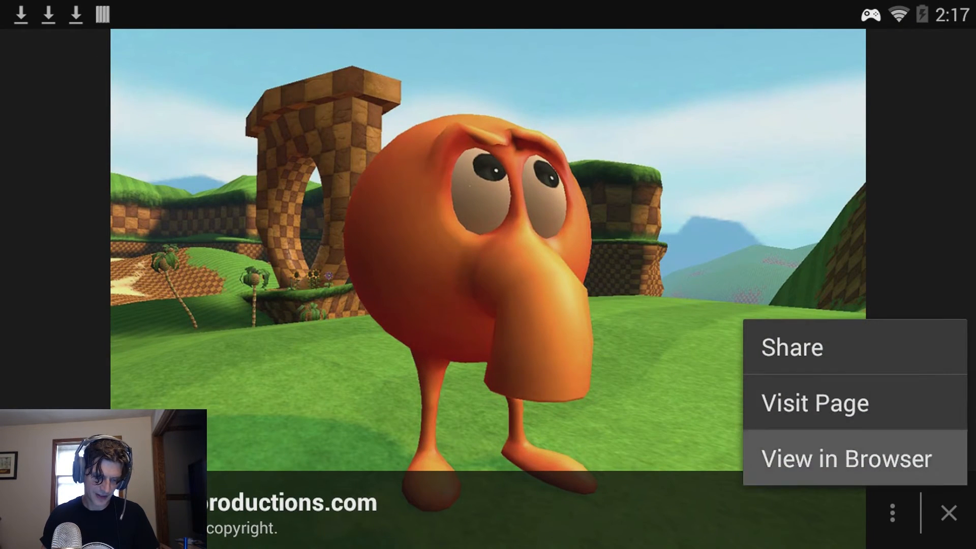
{"action": "left_click", "coordinate": [848, 458]}
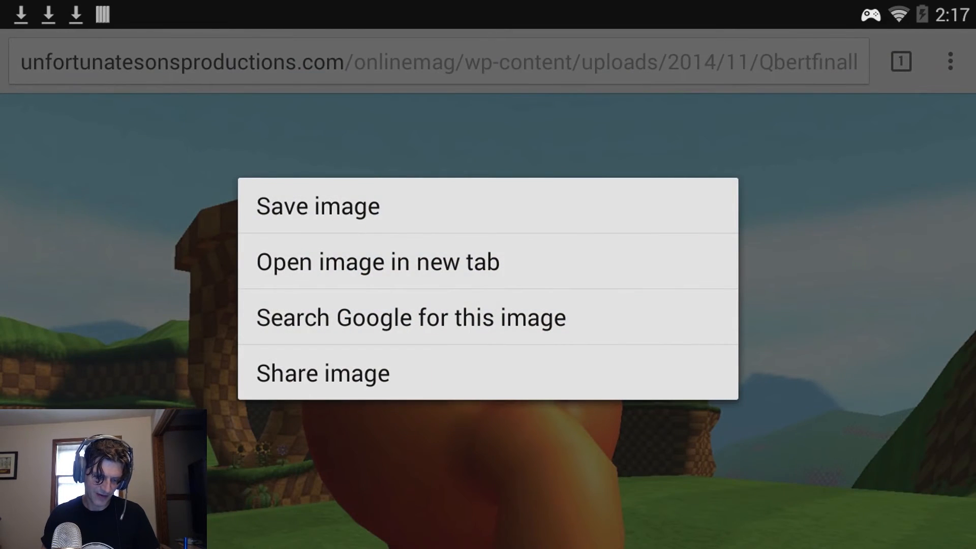
{"action": "left_click", "coordinate": [318, 205]}
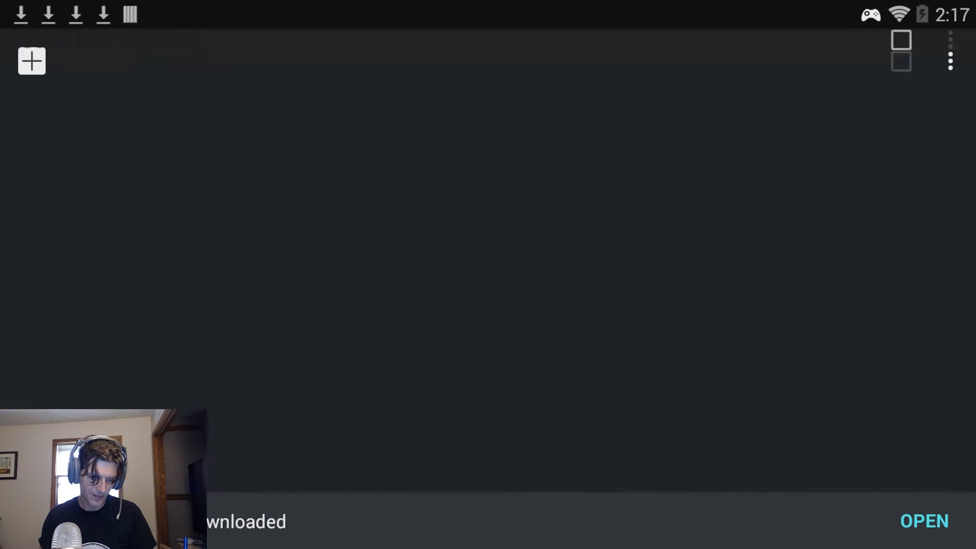
{"action": "left_click", "coordinate": [923, 521]}
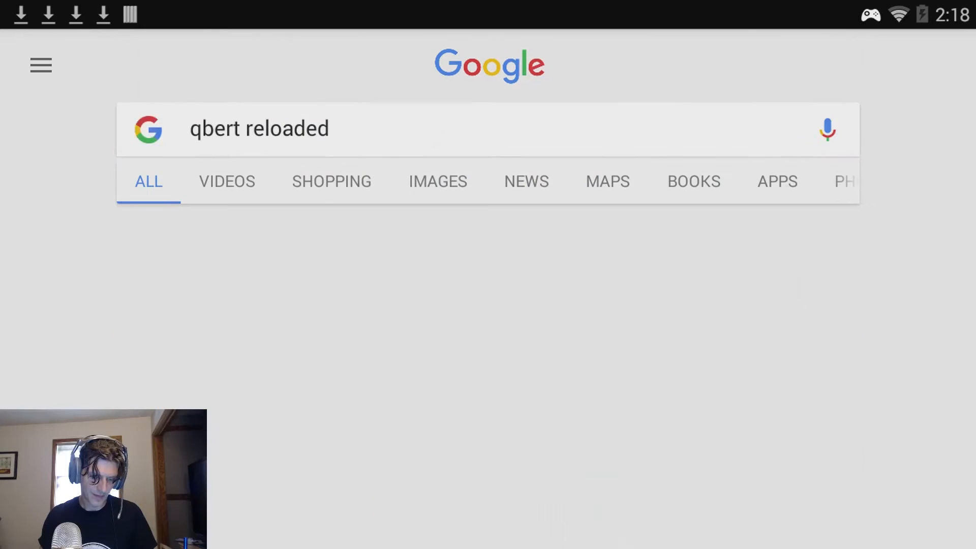
{"action": "key", "text": "Enter"}
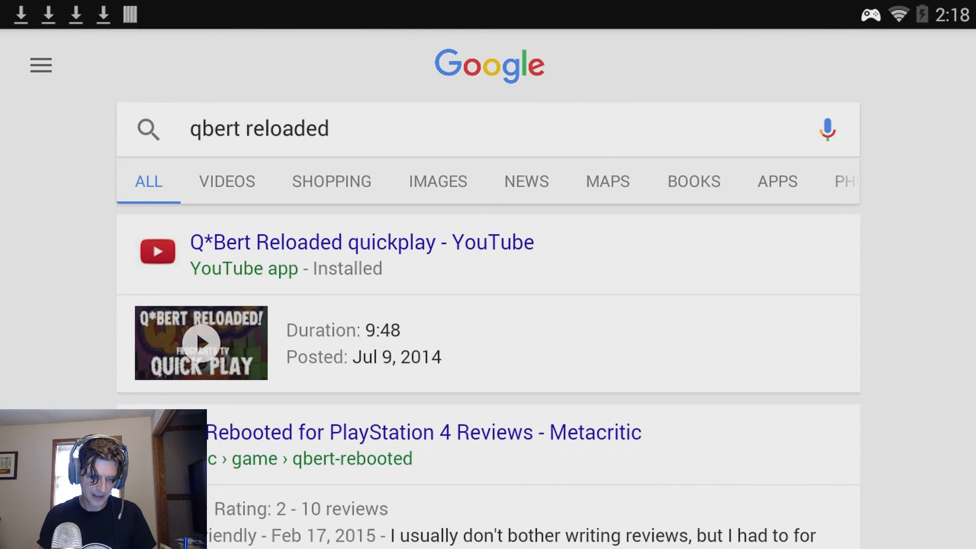
{"action": "left_click", "coordinate": [437, 181]}
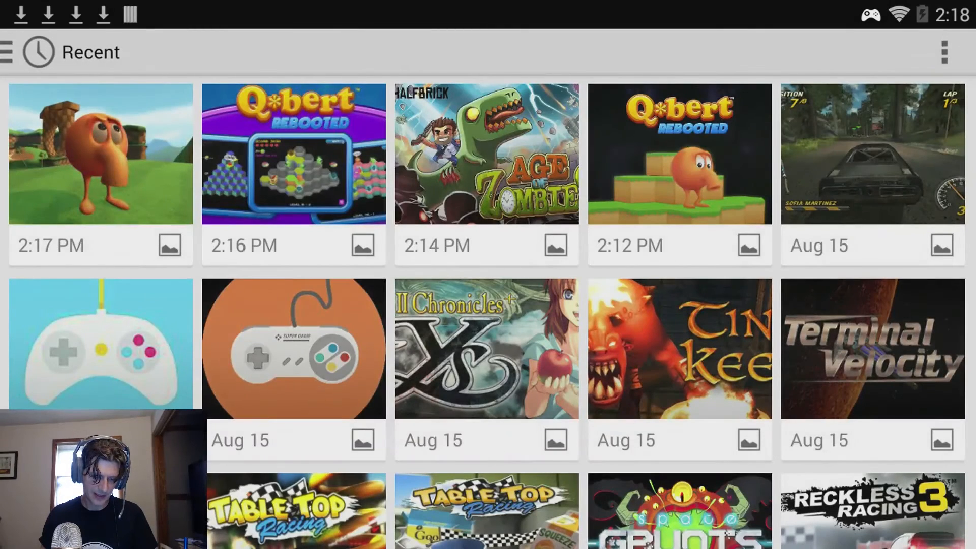
Select the newly downloaded grassy-hill Q*bert picture from Recent for the tile crop
{"action": "left_click", "coordinate": [100, 155]}
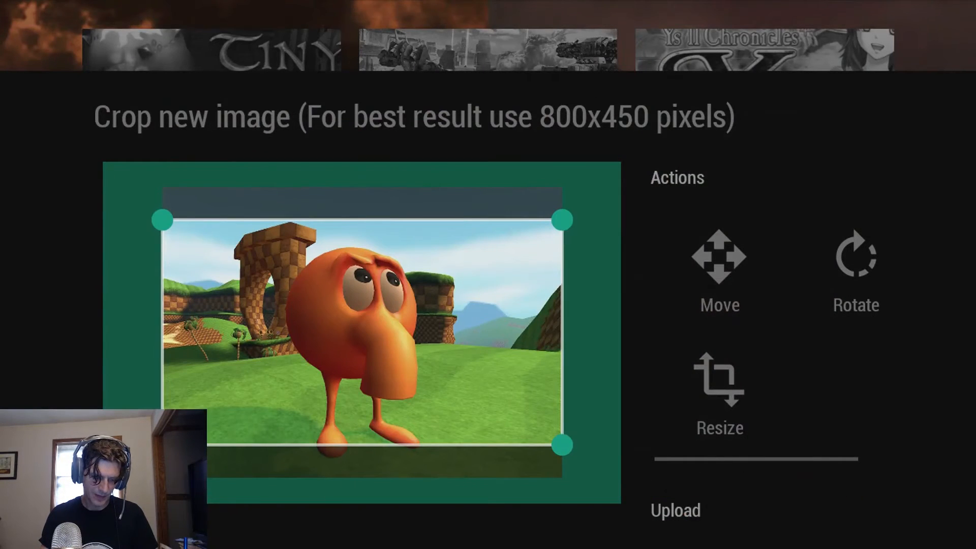
{"action": "scroll", "scroll_direction": "down", "scroll_amount": 3}
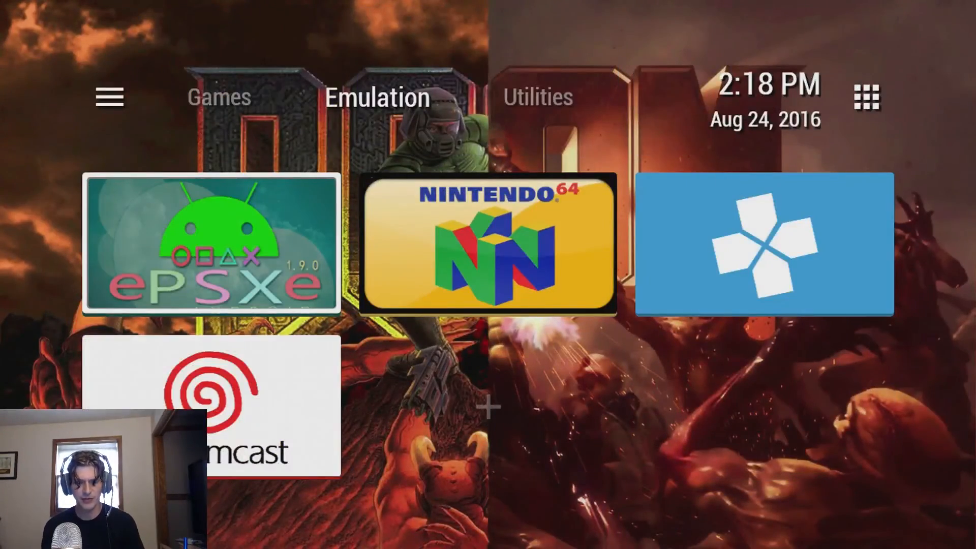
Cycle through the Games, Emulation and Utilities section tabs
{"action": "left_click", "coordinate": [219, 96]}
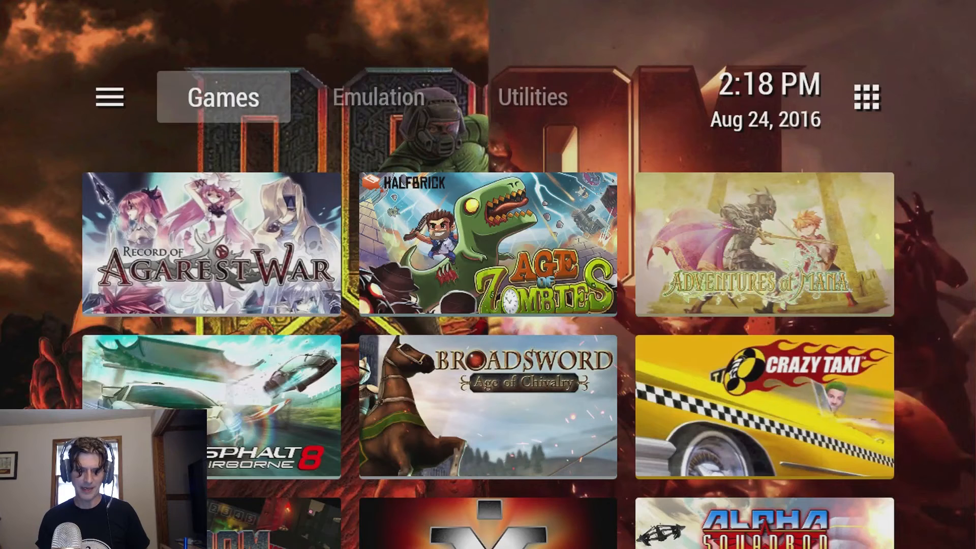
{"action": "left_click", "coordinate": [379, 96]}
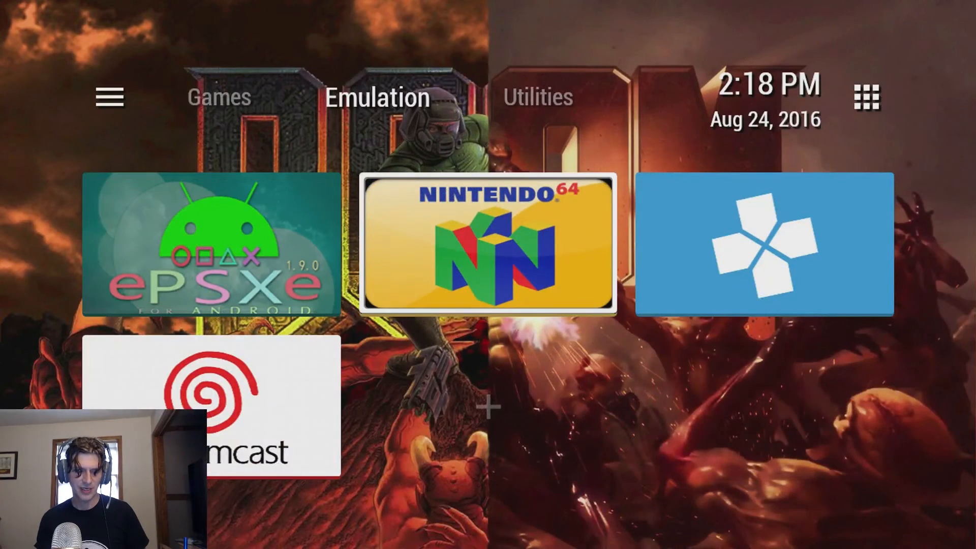
{"action": "left_click", "coordinate": [538, 97]}
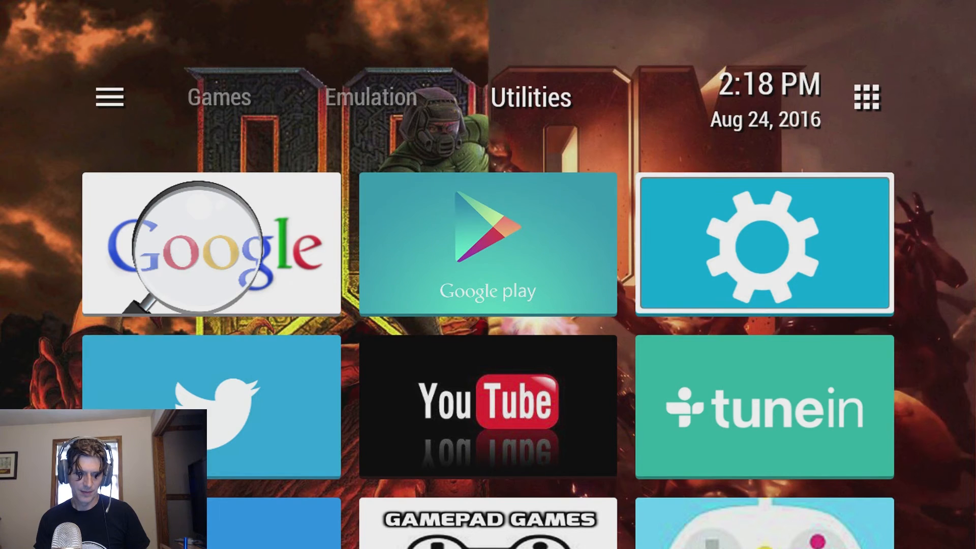
{"action": "left_click", "coordinate": [370, 96]}
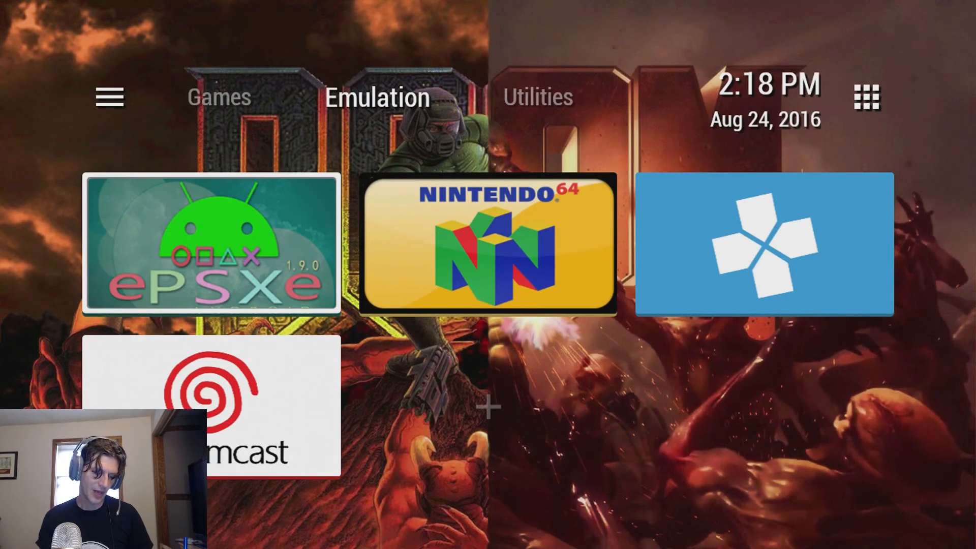
{"action": "left_click", "coordinate": [218, 97]}
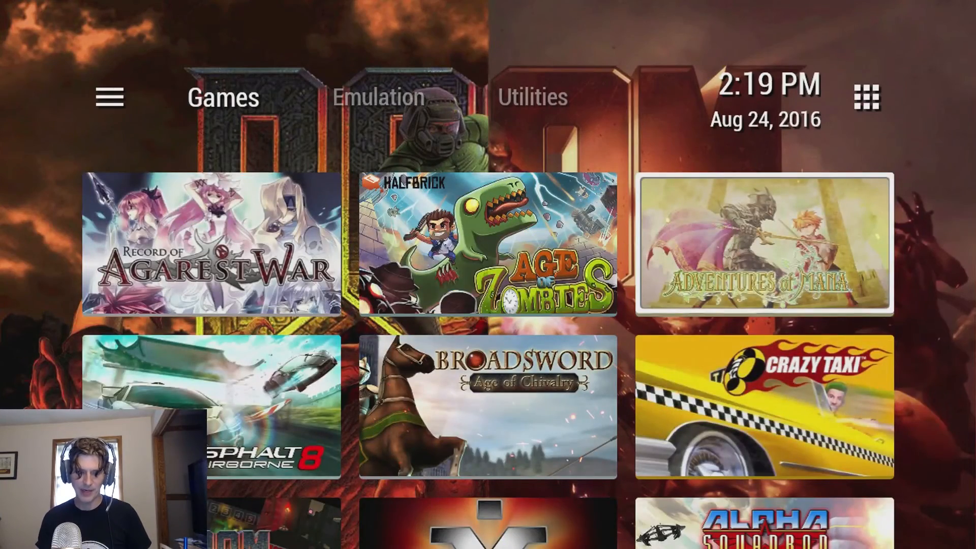
{"action": "left_click", "coordinate": [378, 97]}
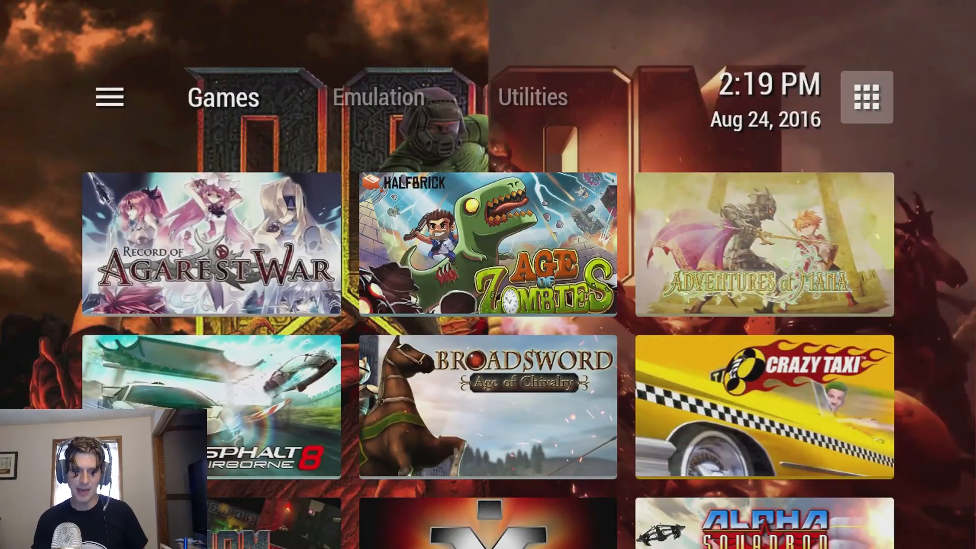
Open the app drawer and scroll the alphabetical app list down to CrazyTaxi Classic
{"action": "left_click", "coordinate": [866, 97]}
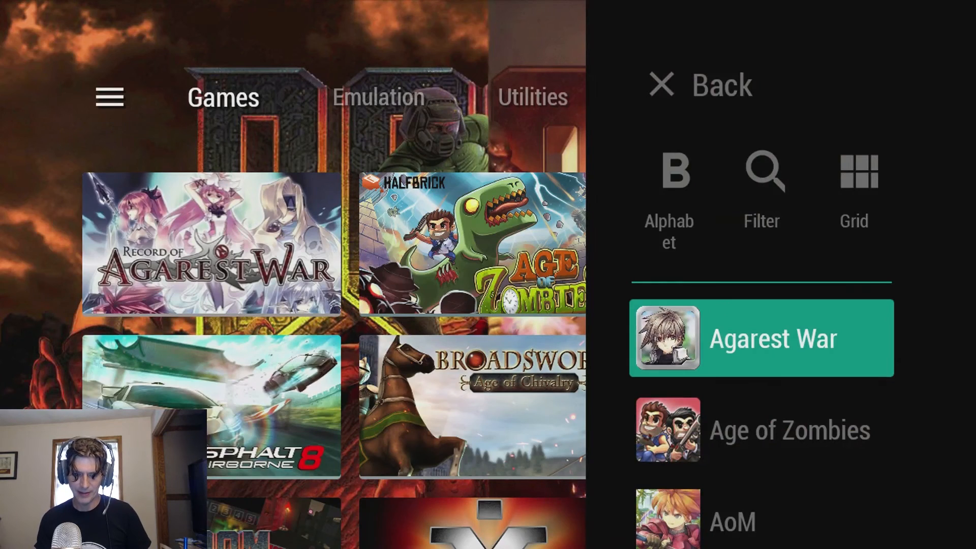
{"action": "scroll", "scroll_direction": "down", "scroll_amount": 3}
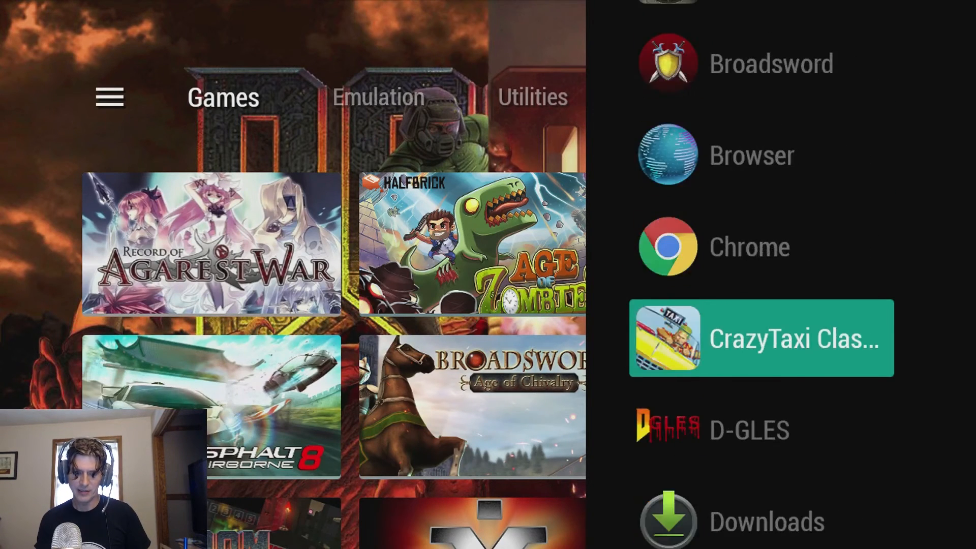